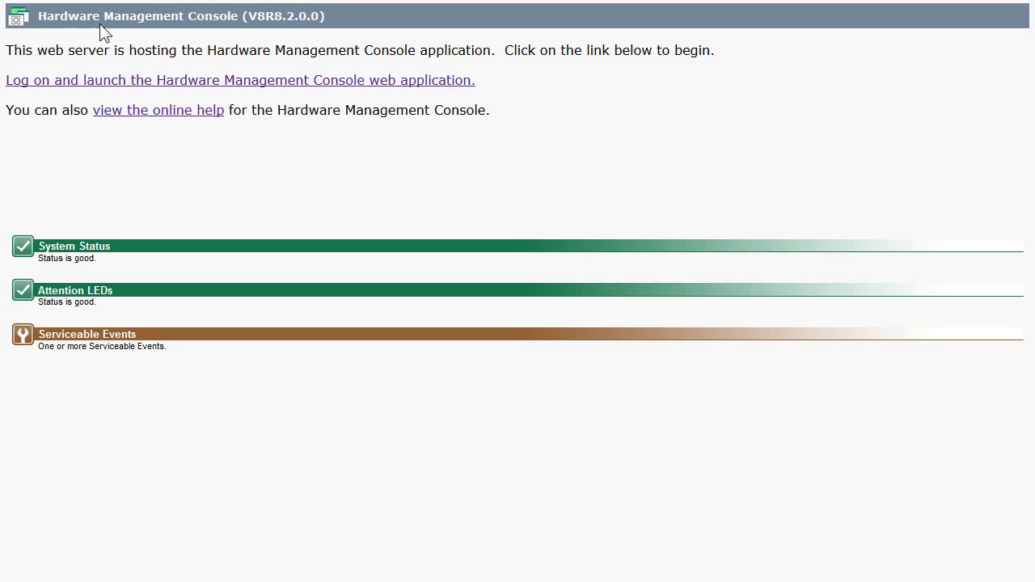
mouse_move(255, 36)
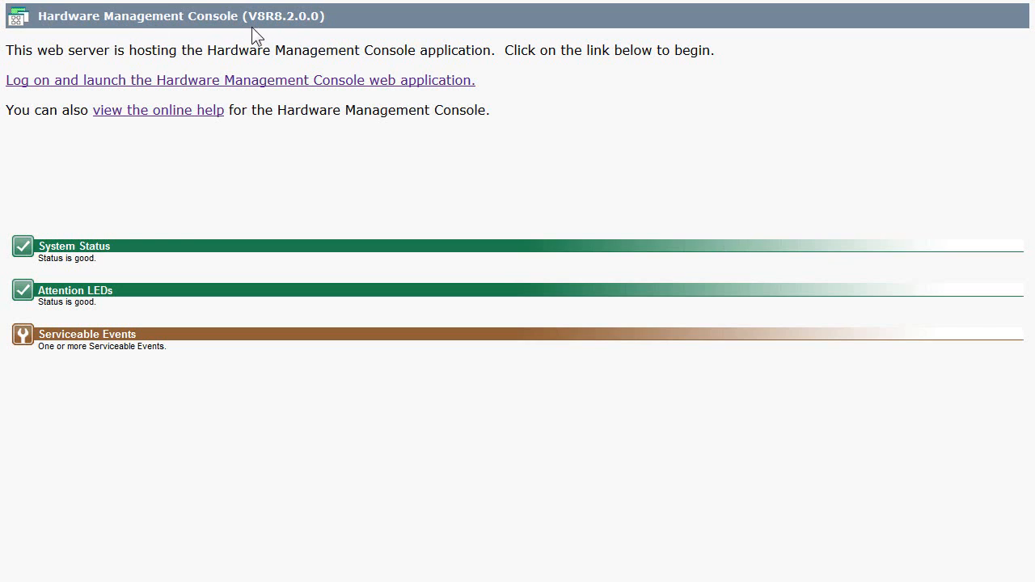
mouse_move(273, 36)
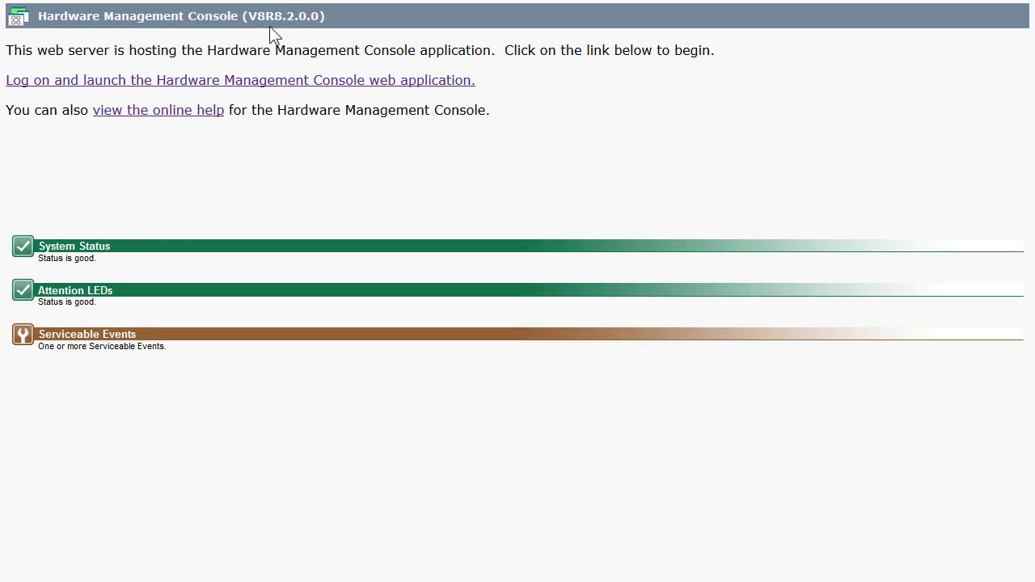
mouse_move(314, 42)
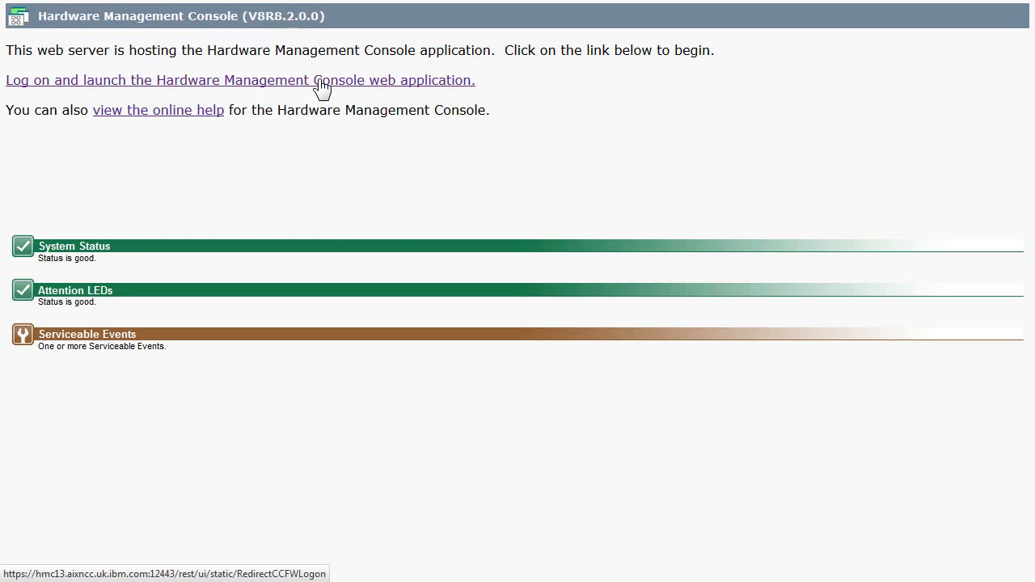
- Log in as 'nag' using the Enhanced + Tech Preview interface, accepting the preview terms
click(241, 80)
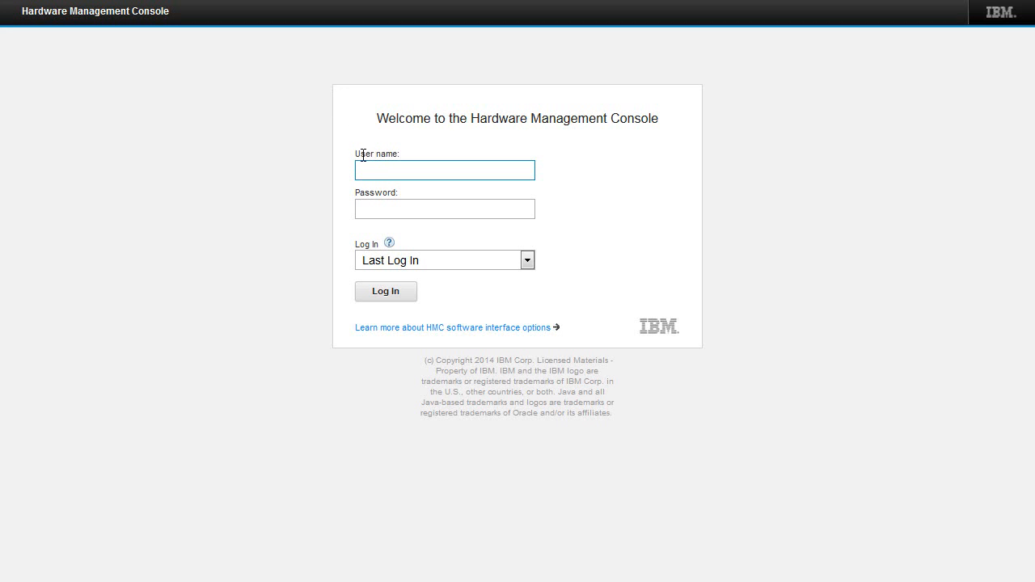
text(nag)
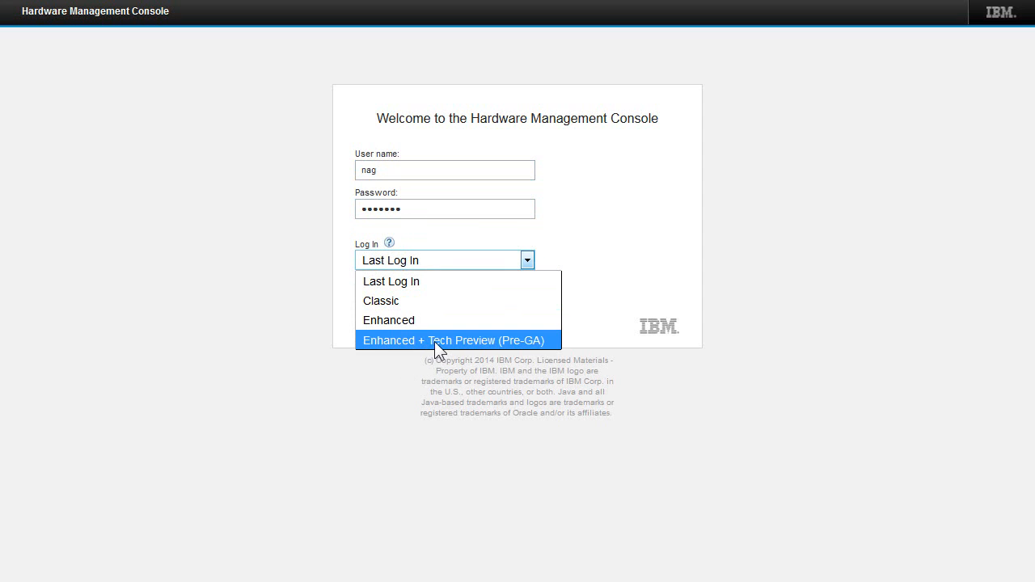
click(455, 340)
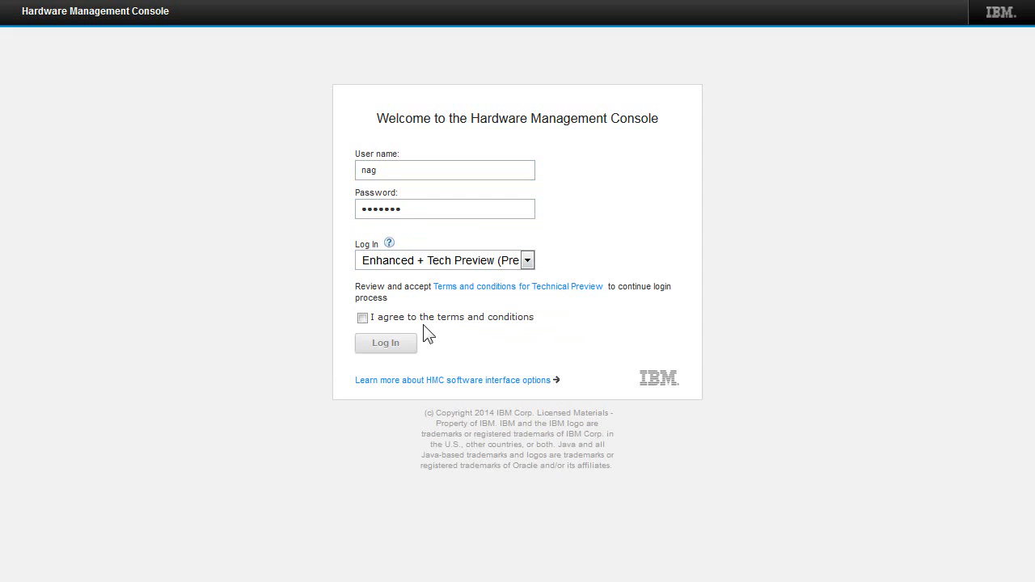
click(363, 317)
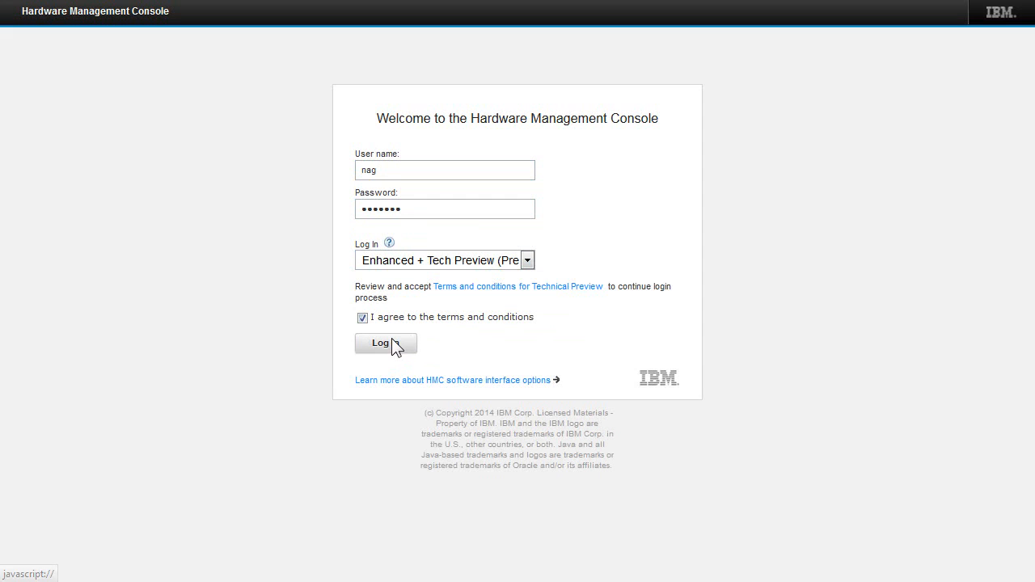
click(380, 342)
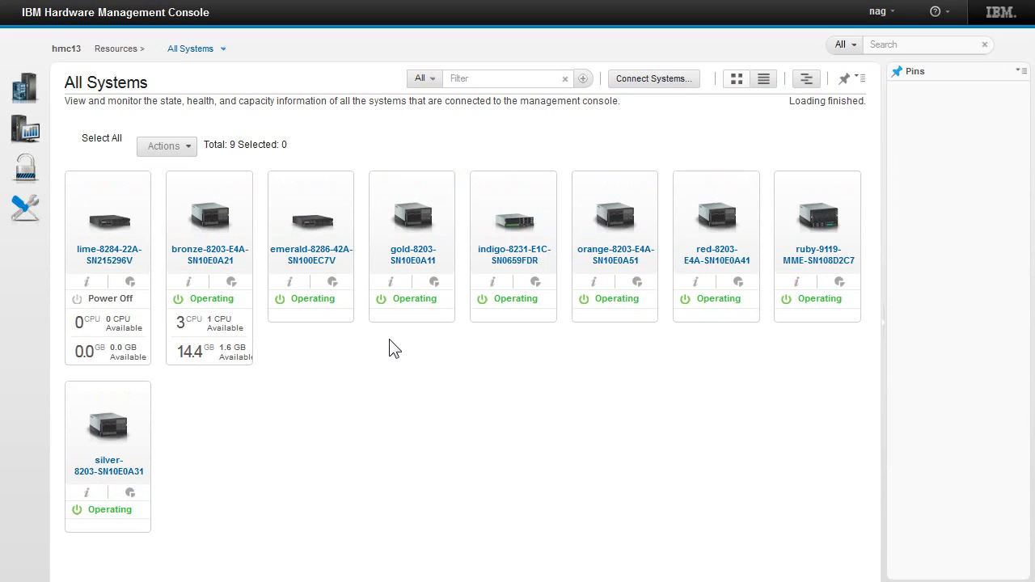
mouse_move(819, 373)
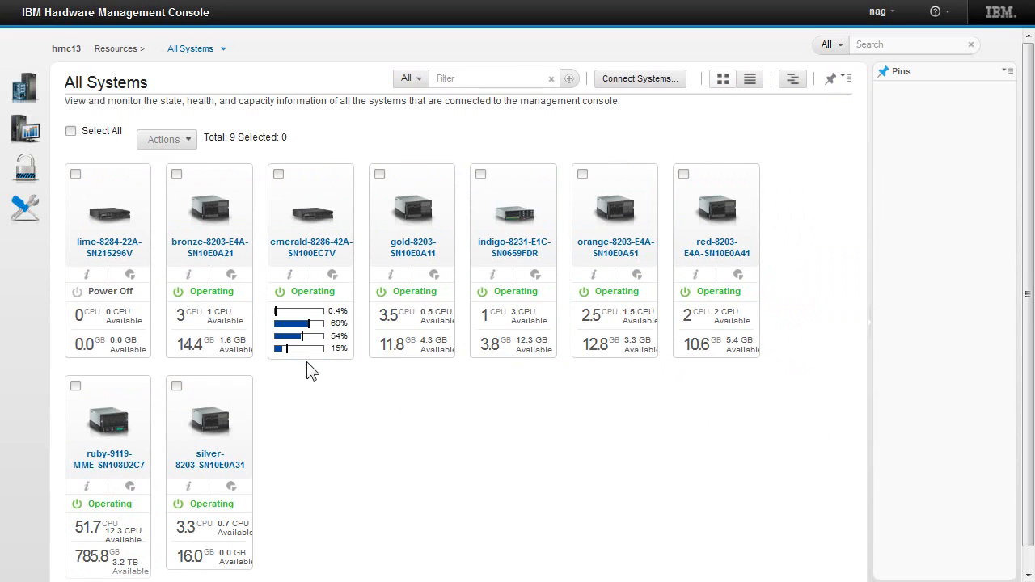
mouse_move(110, 461)
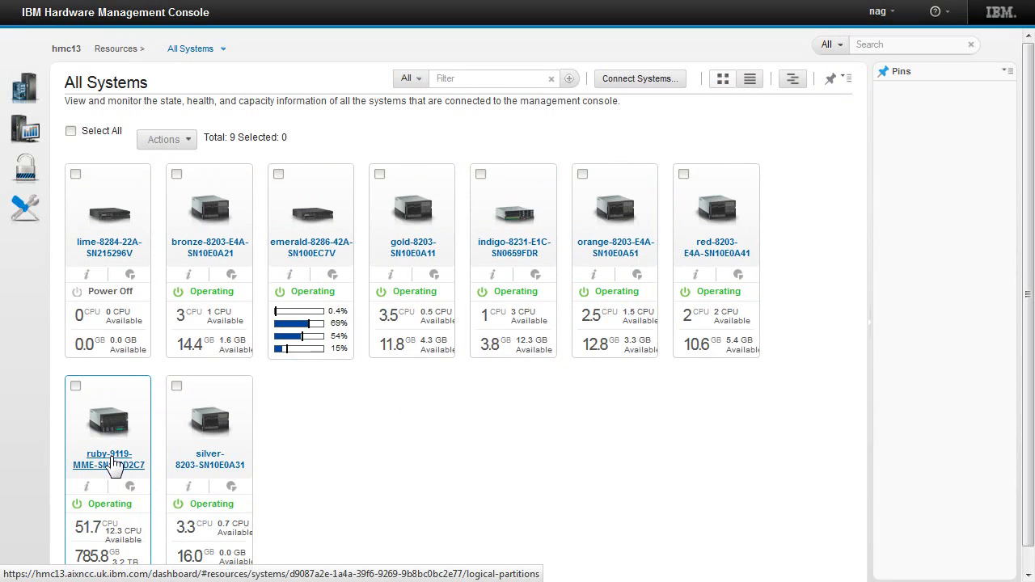
mouse_move(128, 540)
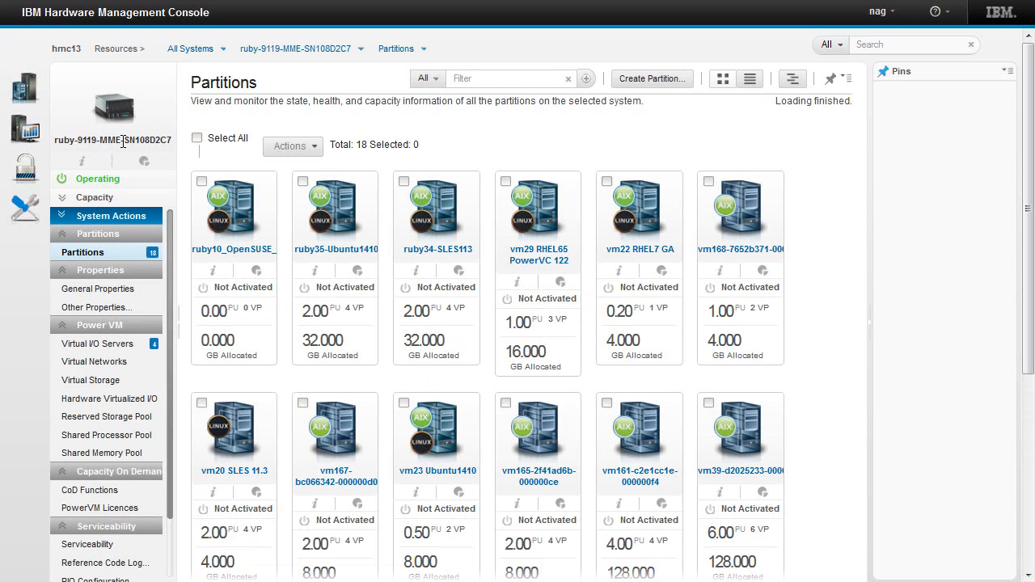
mouse_move(154, 153)
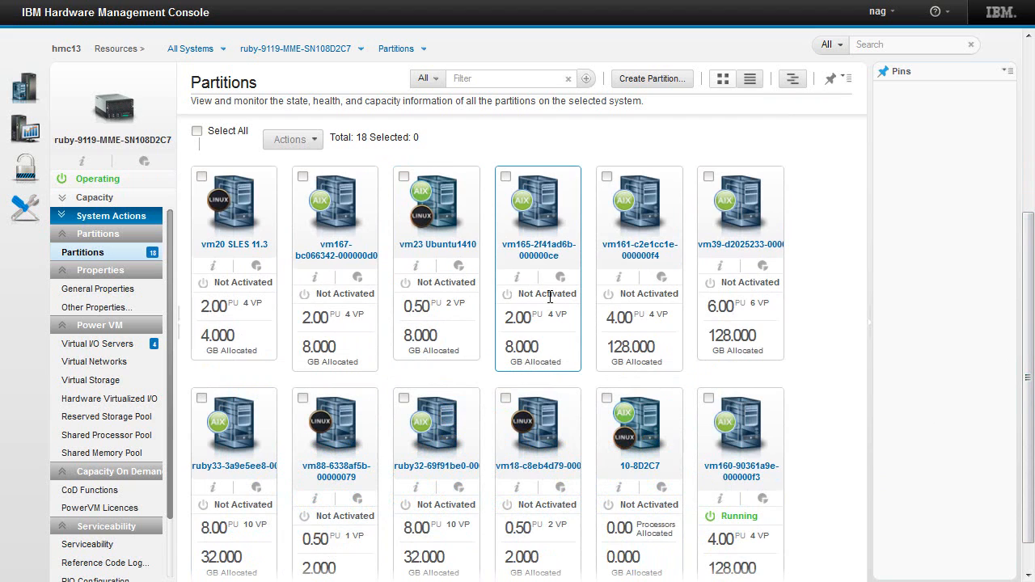
mouse_move(594, 291)
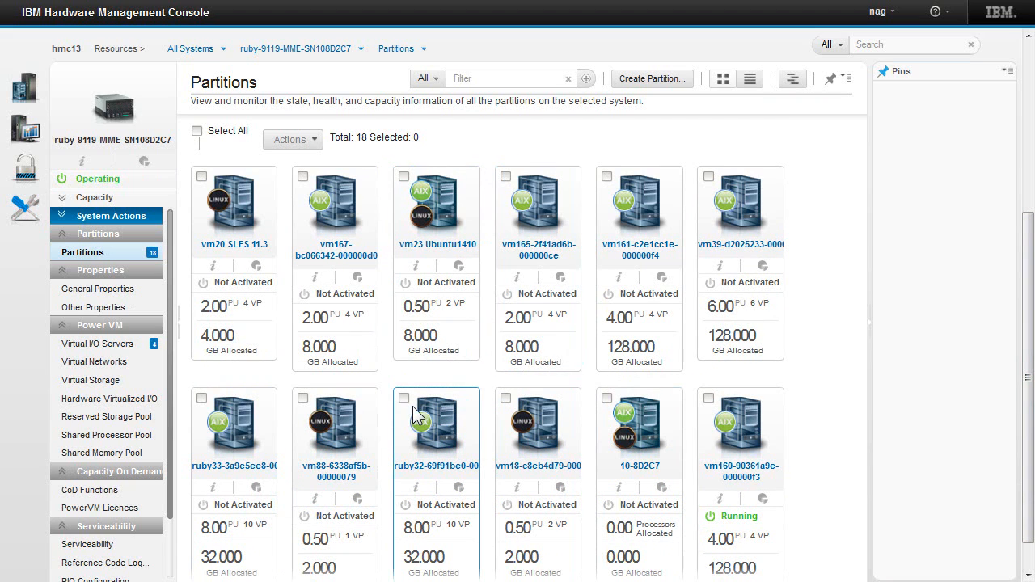
mouse_move(99, 344)
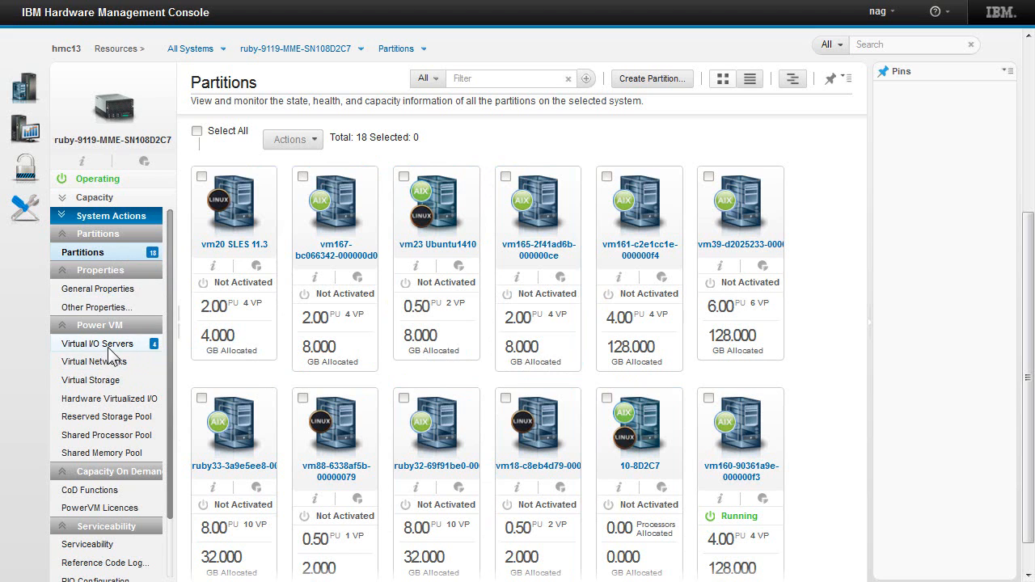
- List the ruby system's Virtual I/O Servers under PowerVM
click(98, 343)
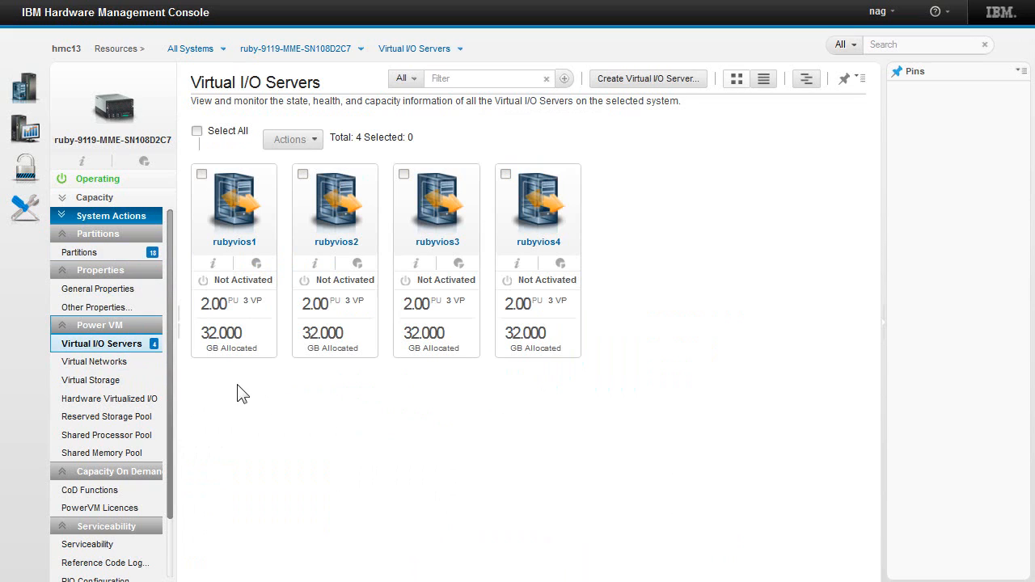
mouse_move(408, 399)
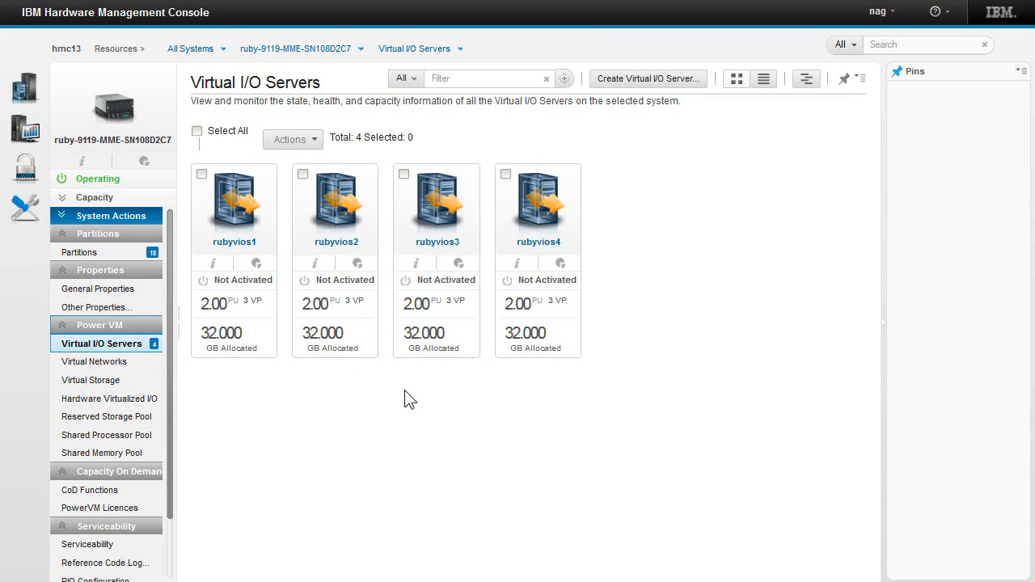
mouse_move(290, 336)
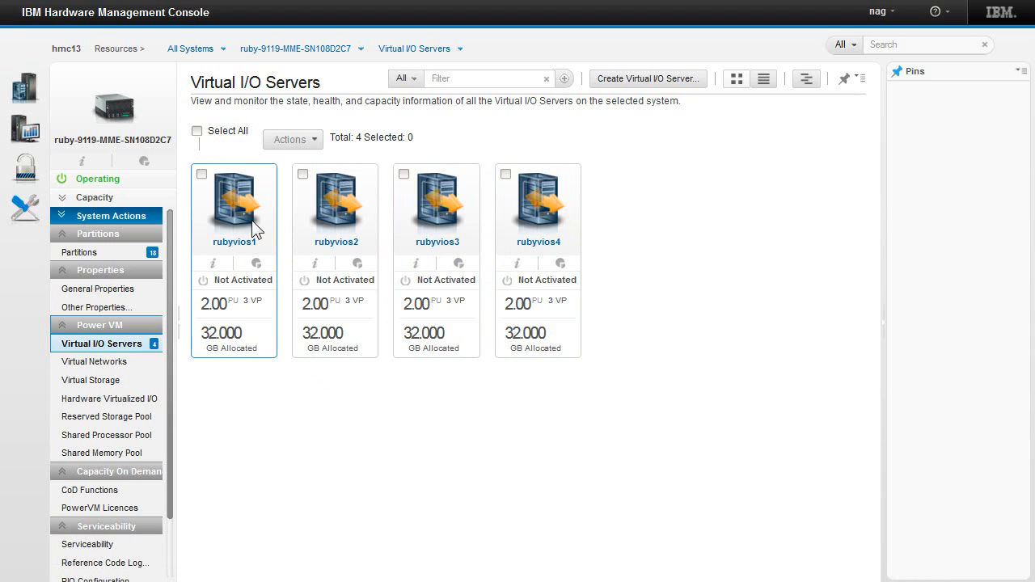
- Select rubyvios1 and rubyvios2 and choose Activate from the Actions menu
click(200, 174)
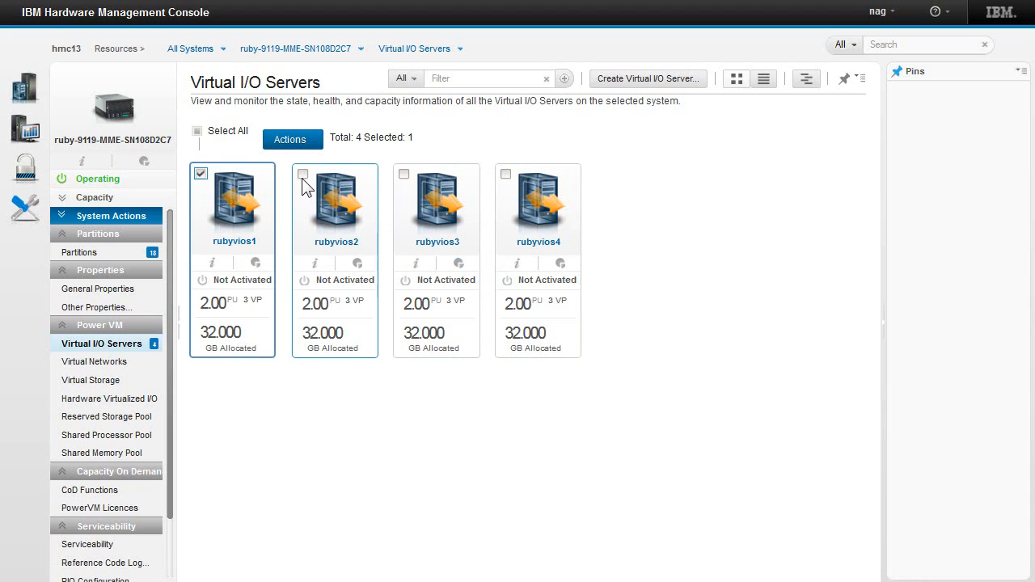
click(303, 174)
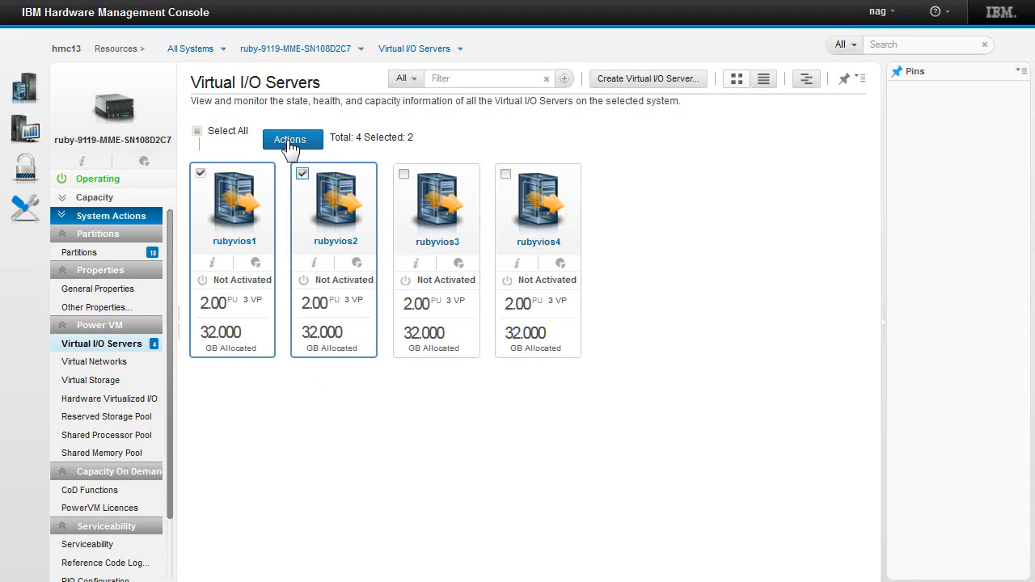
click(292, 139)
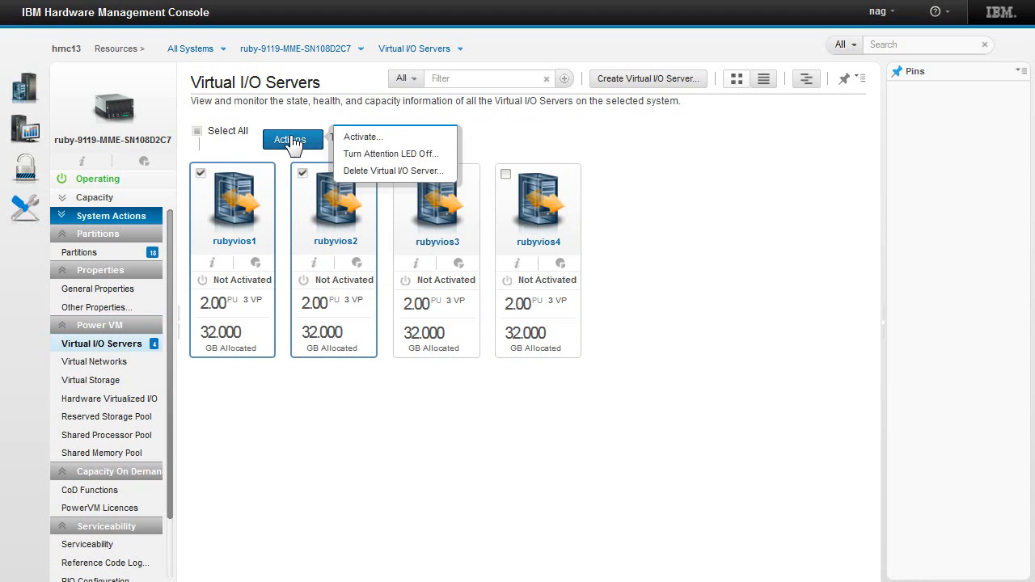
mouse_move(384, 137)
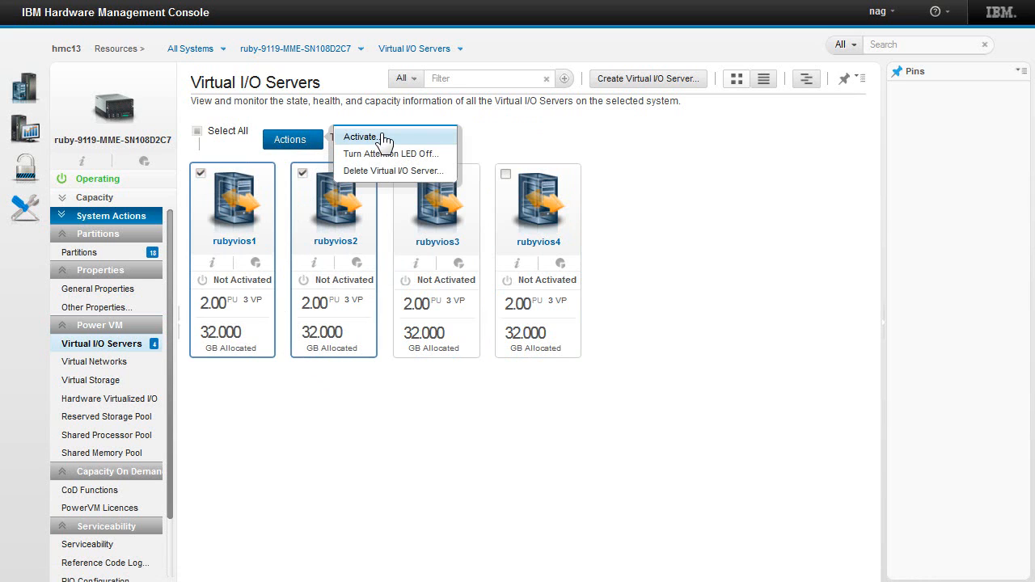
click(360, 135)
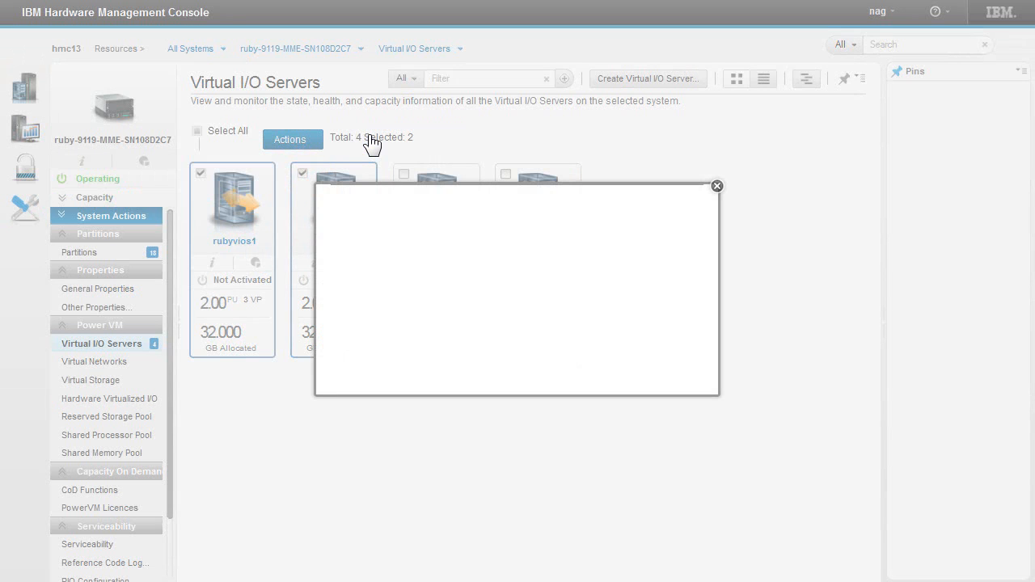
mouse_move(408, 206)
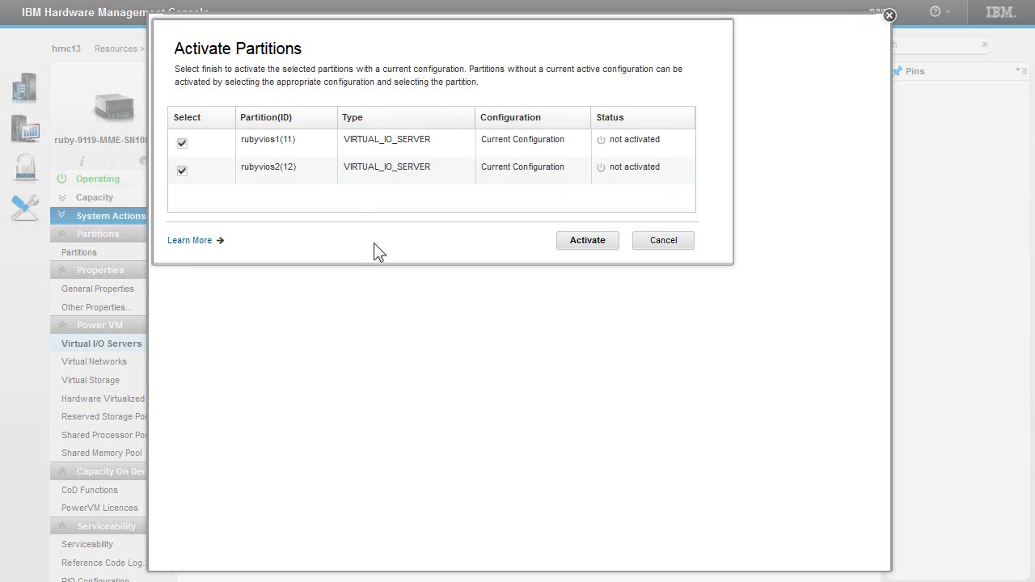
mouse_move(419, 320)
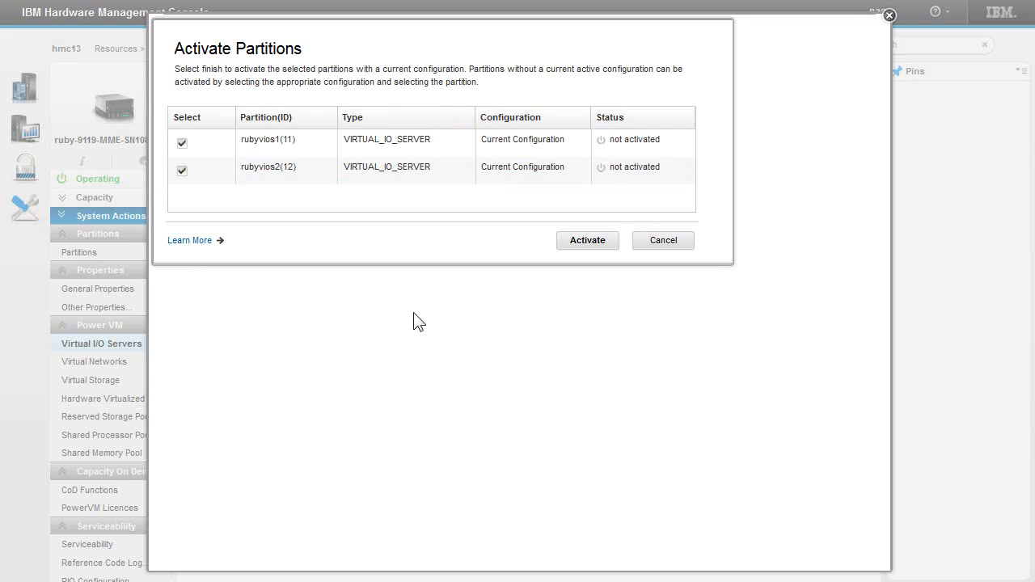
mouse_move(476, 217)
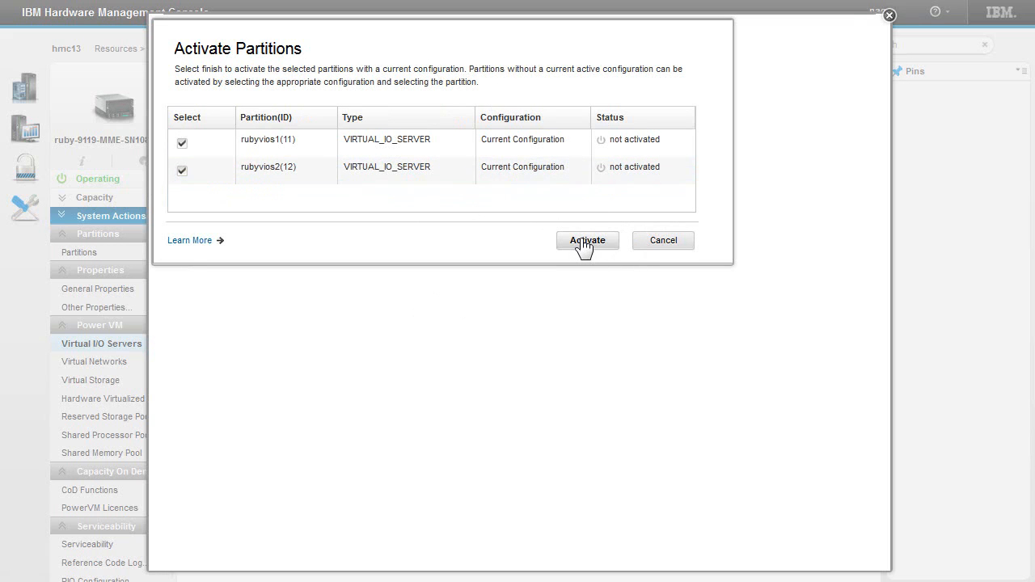
- Confirm activation of rubyvios1 and rubyvios2, then close the dialog once running
click(587, 240)
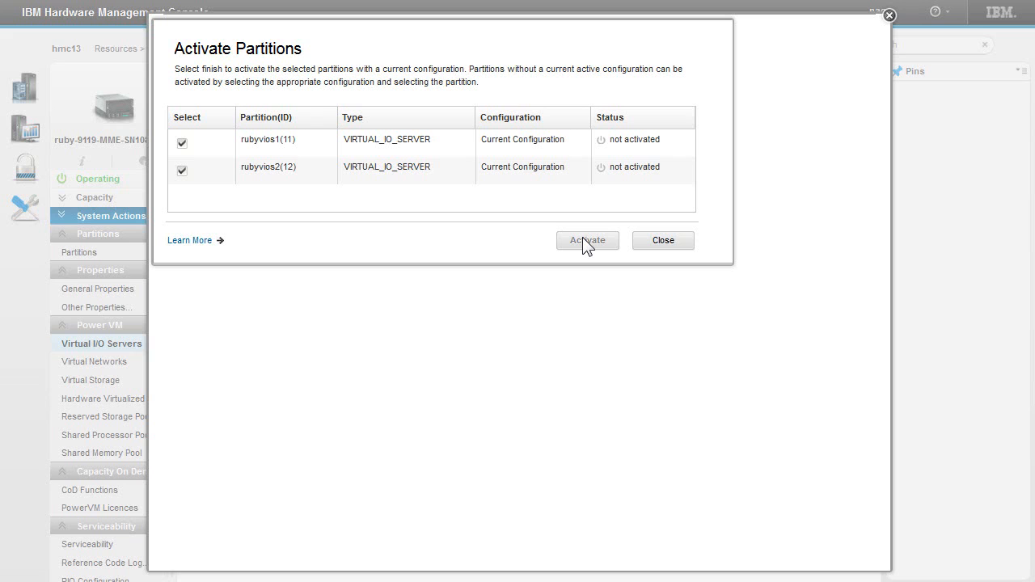
click(587, 240)
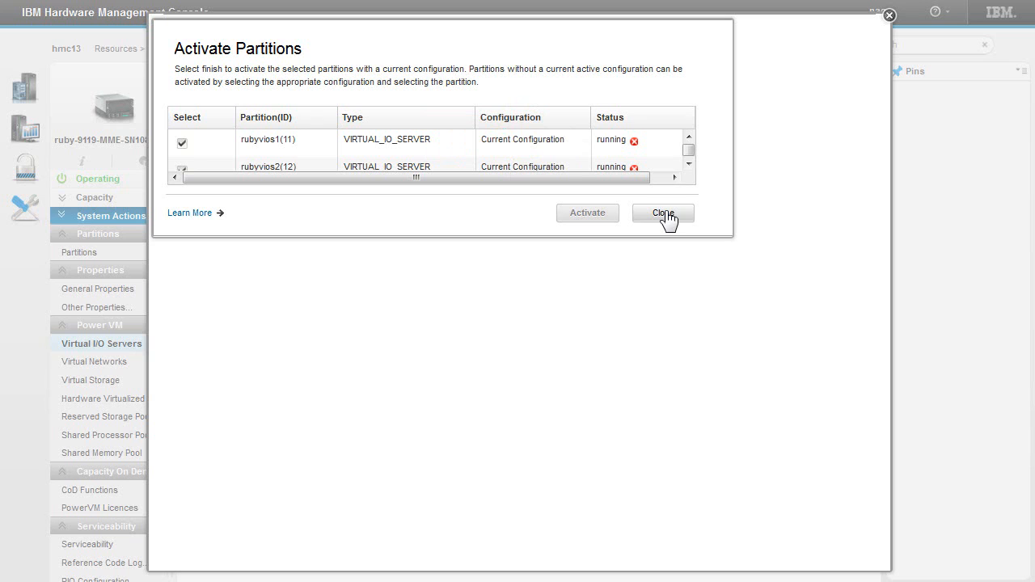
click(662, 213)
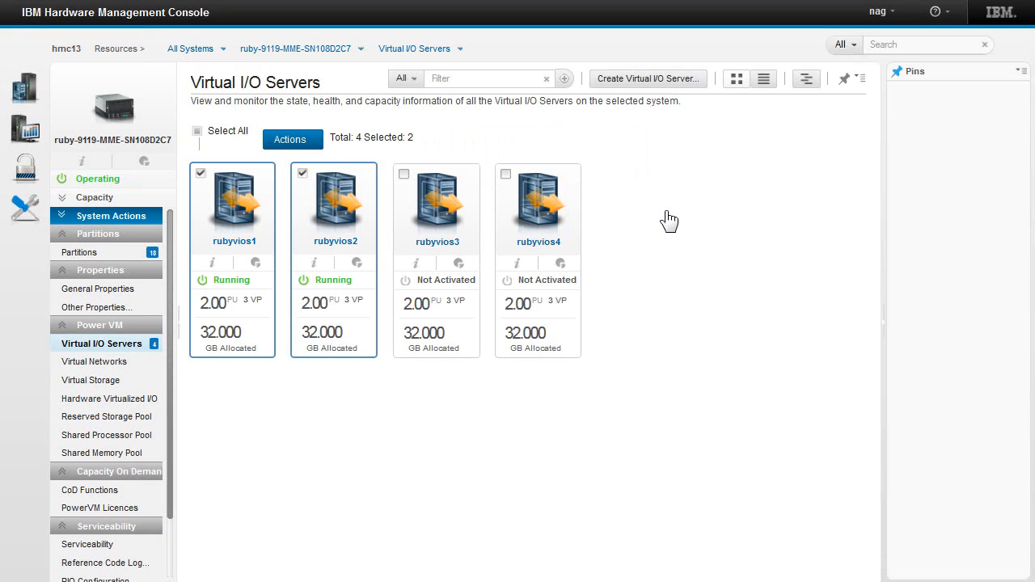
click(303, 173)
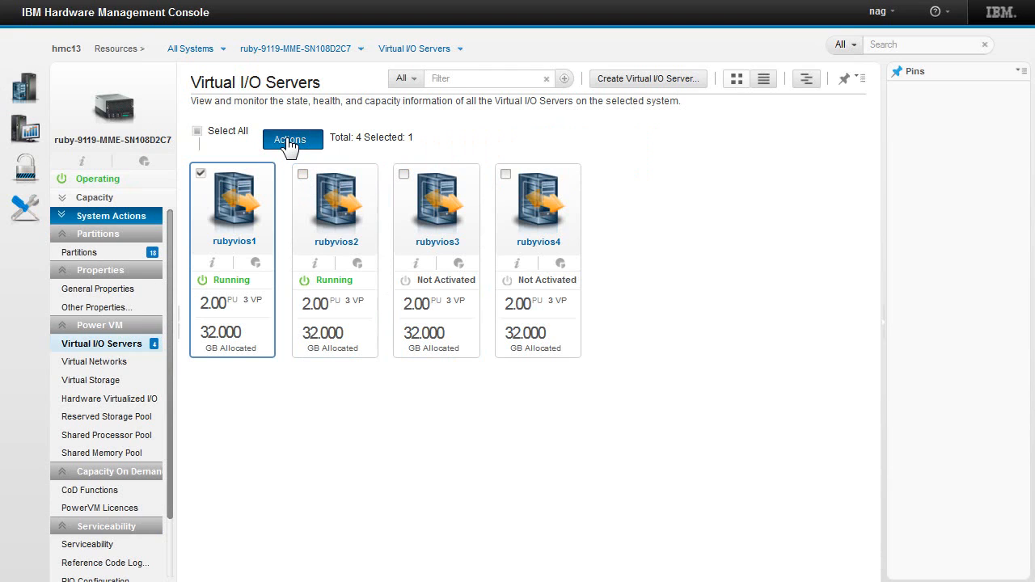
click(291, 139)
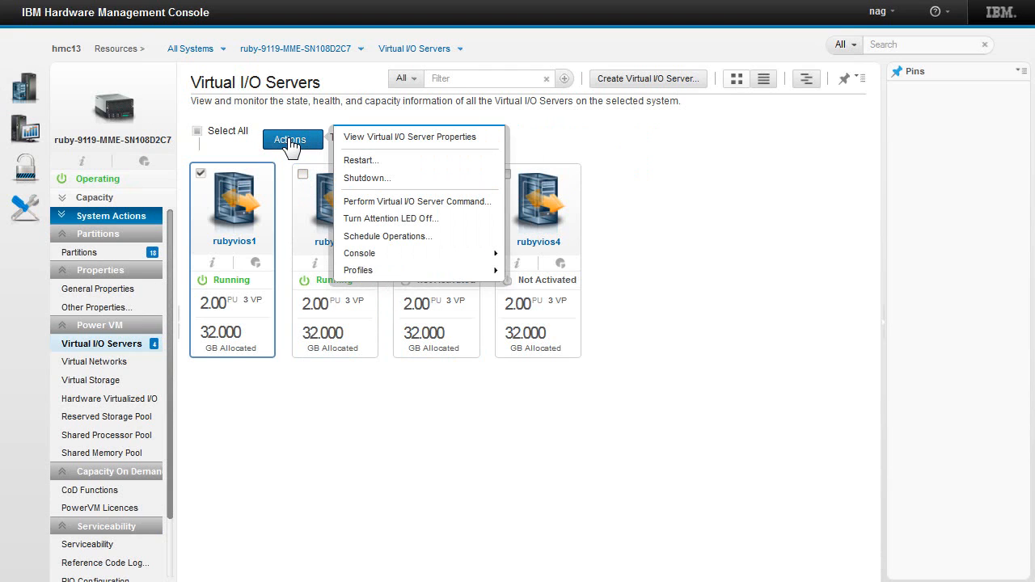
click(291, 139)
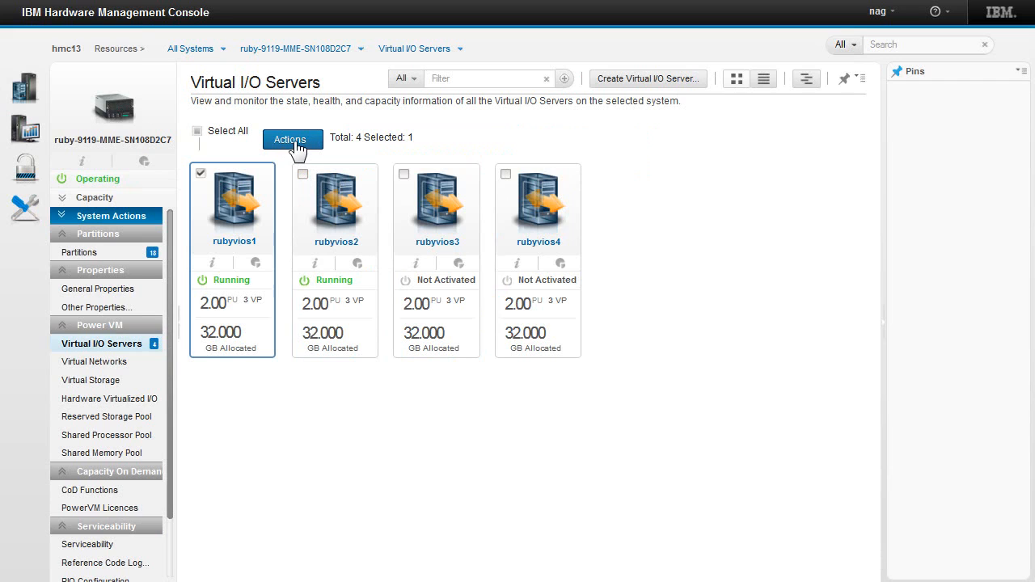
click(291, 139)
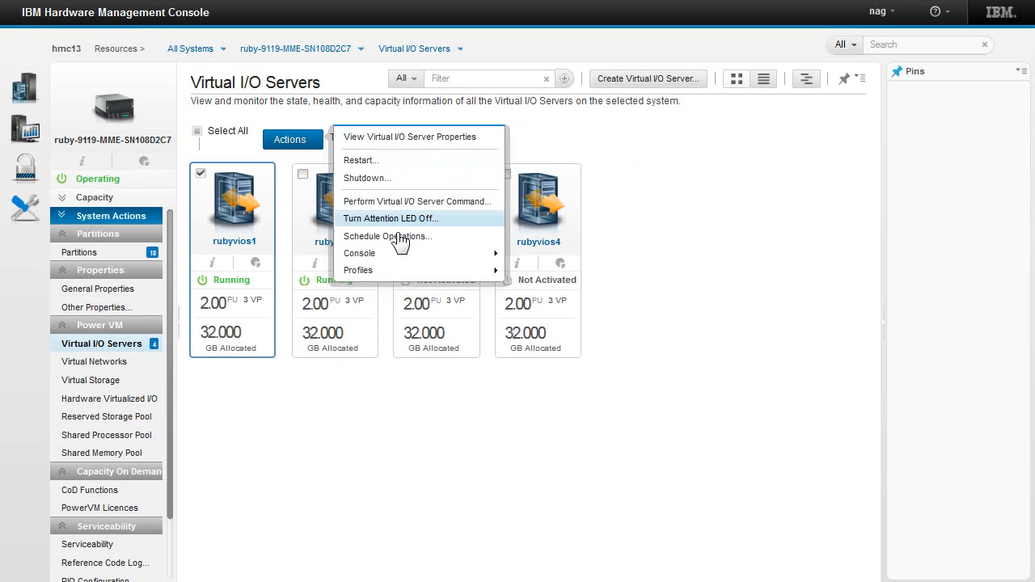
mouse_move(407, 201)
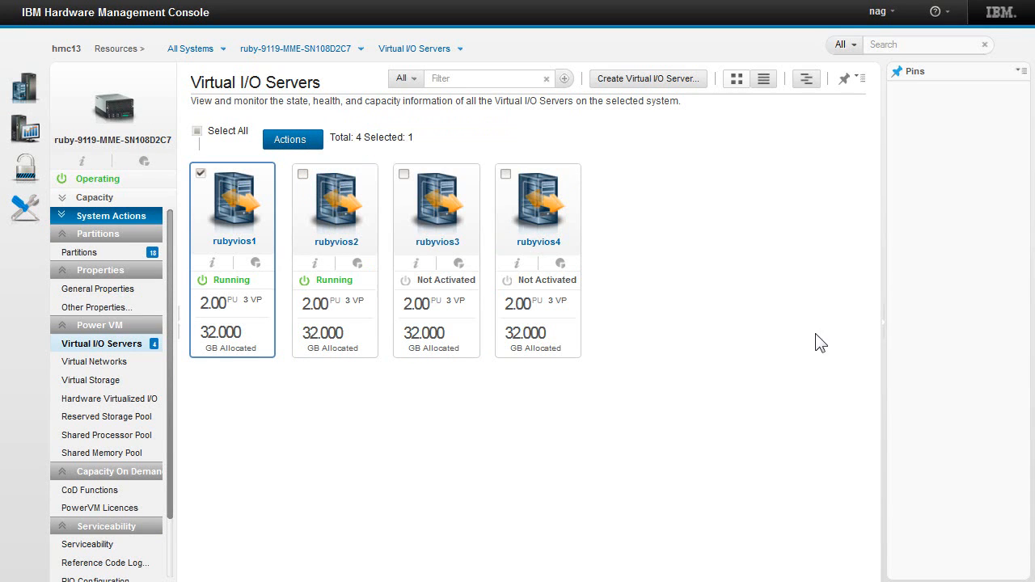
mouse_move(79, 253)
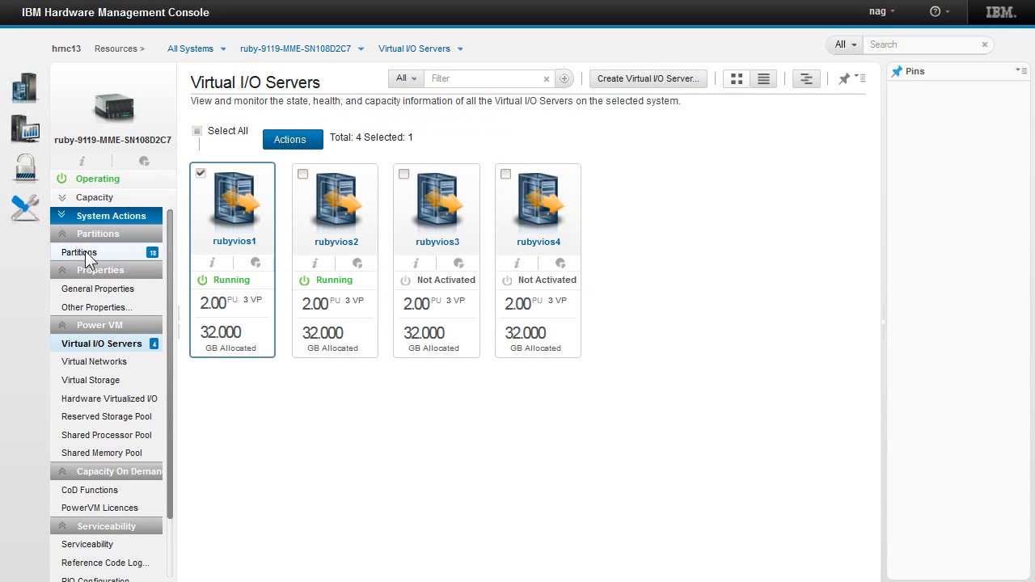
- Select partition vm161 on the Partitions grid and show its actions
click(77, 252)
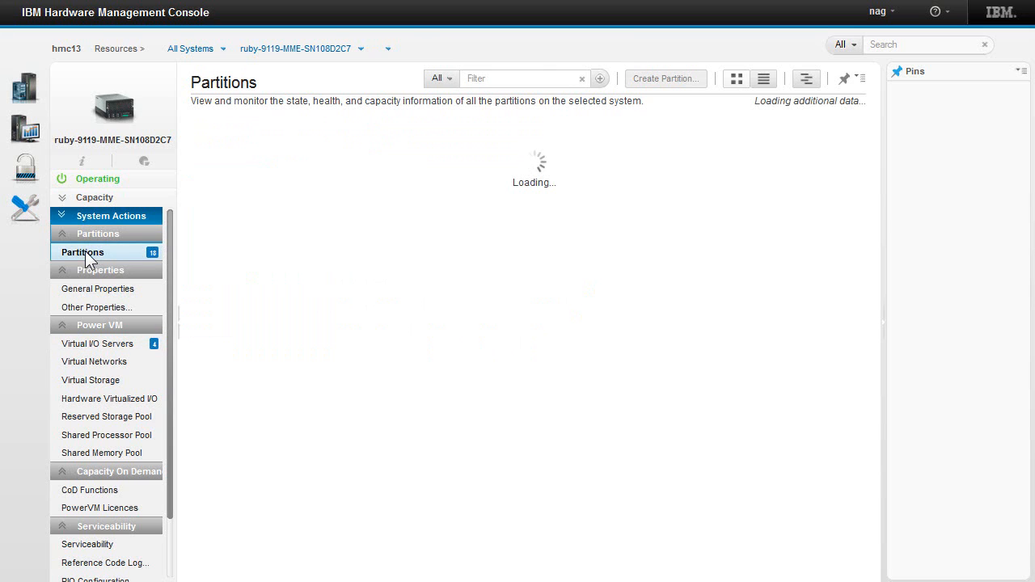
click(82, 251)
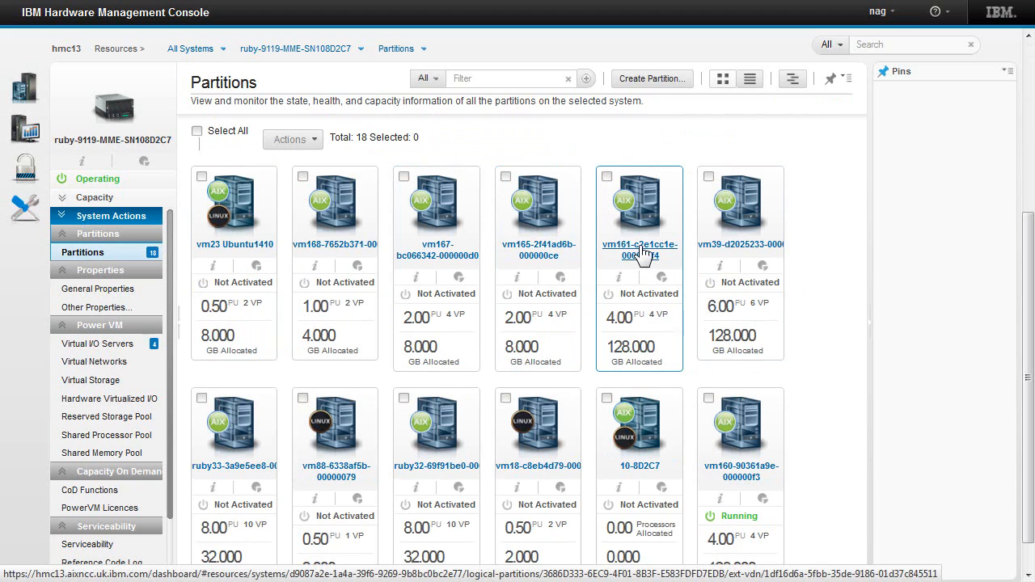
click(606, 176)
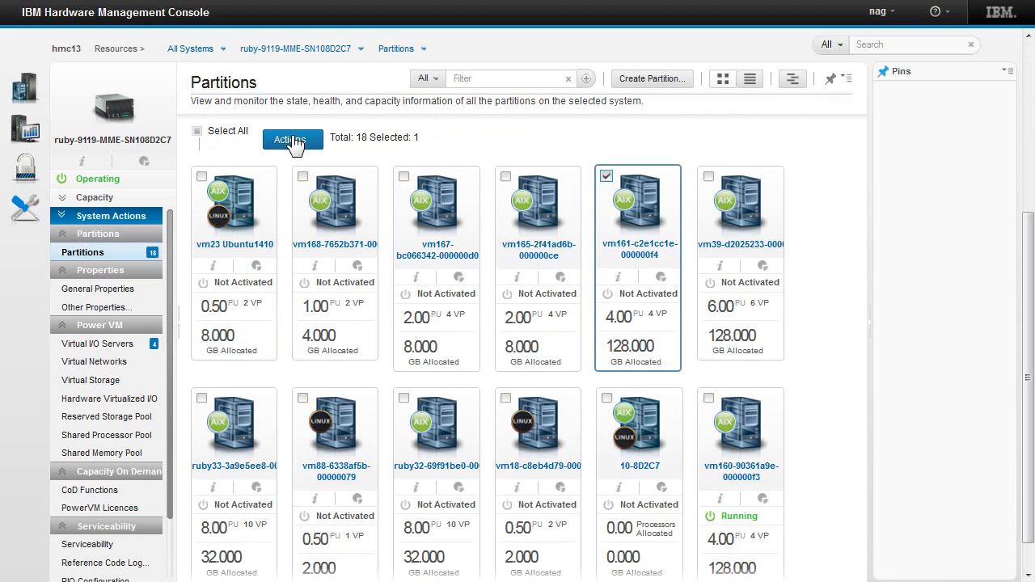
click(292, 139)
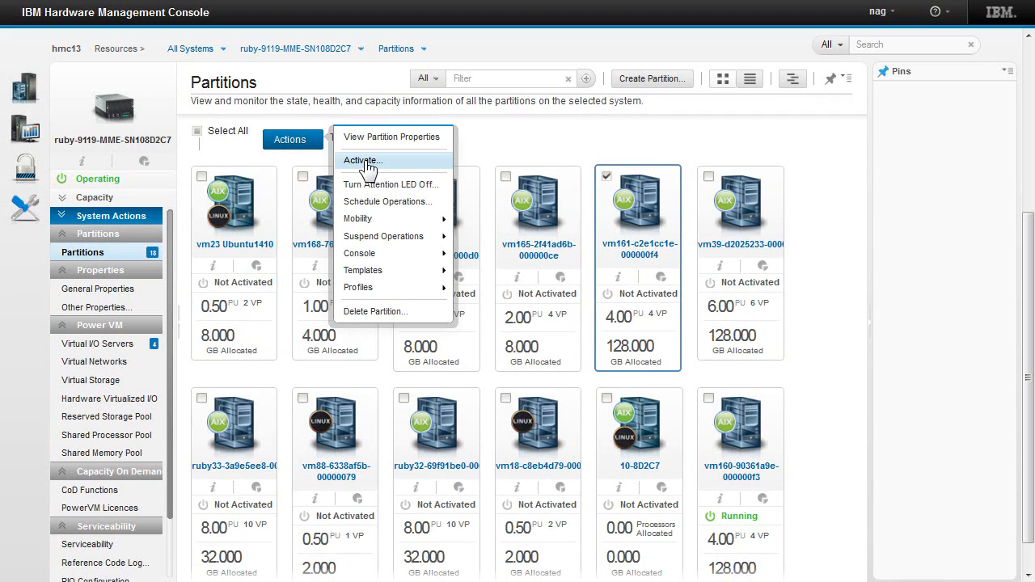
- Activate vm161 with Current Configuration and normal activation, then close the wizard
click(362, 160)
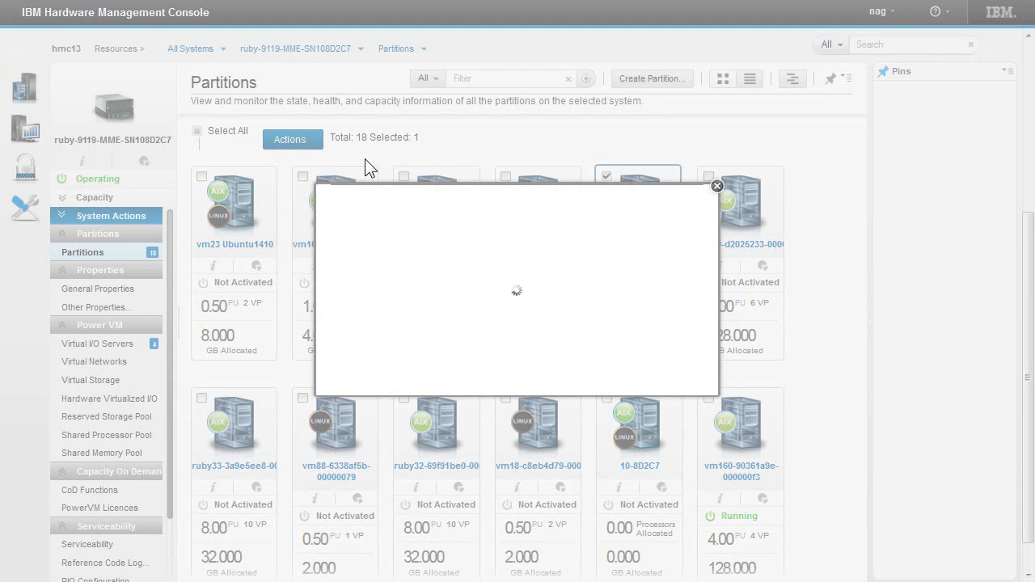
mouse_move(454, 256)
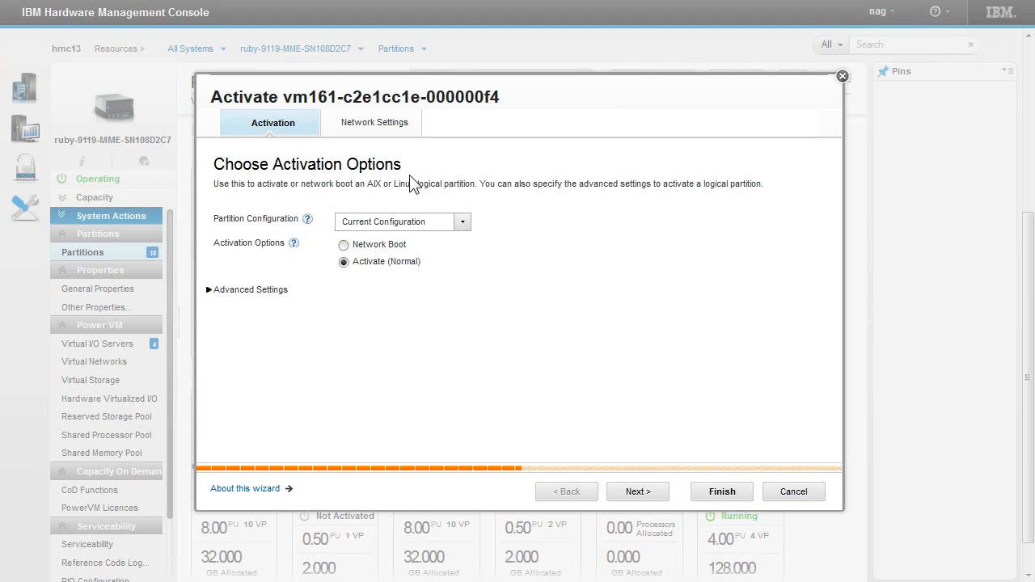
mouse_move(463, 232)
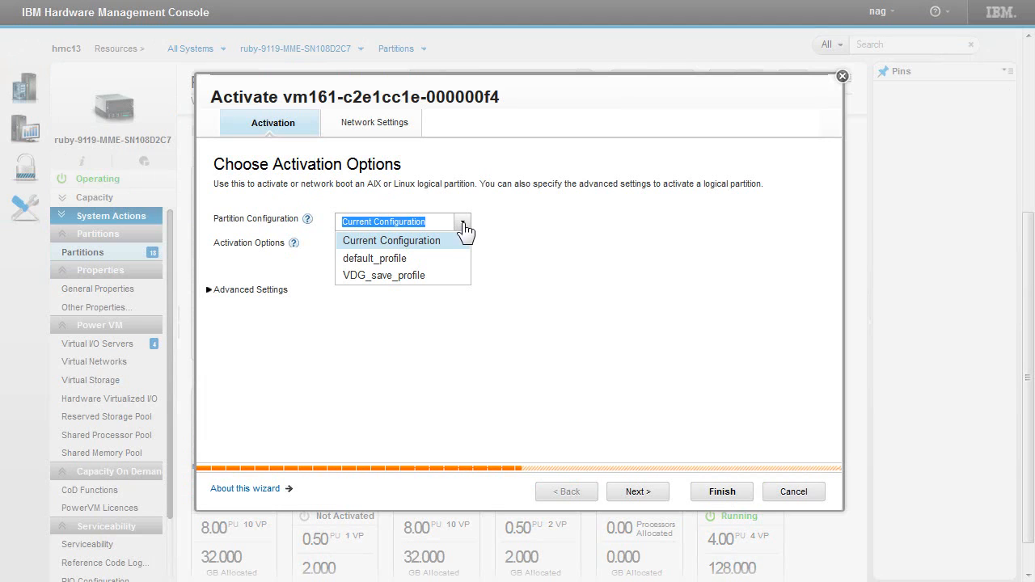
click(391, 240)
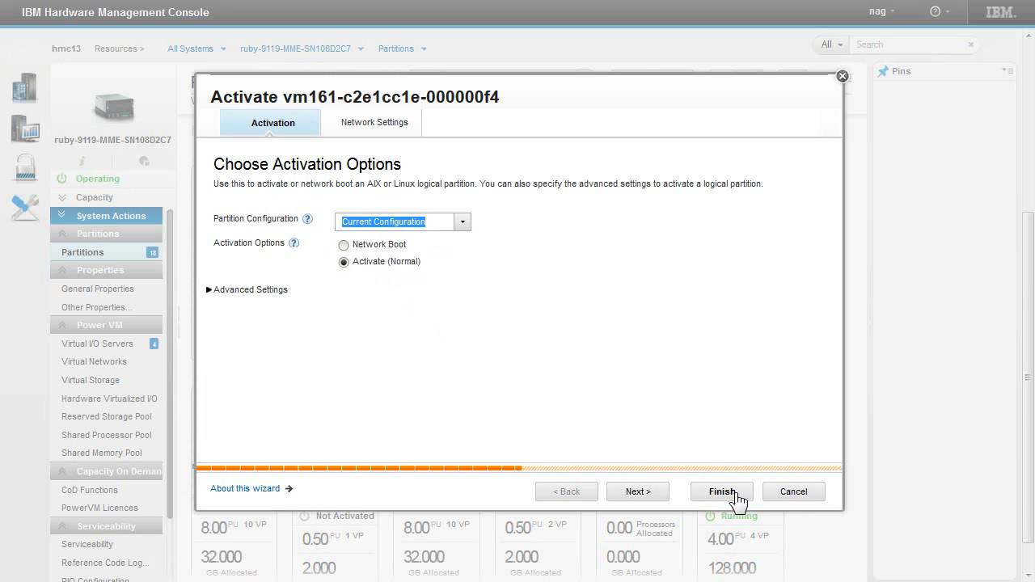
click(721, 491)
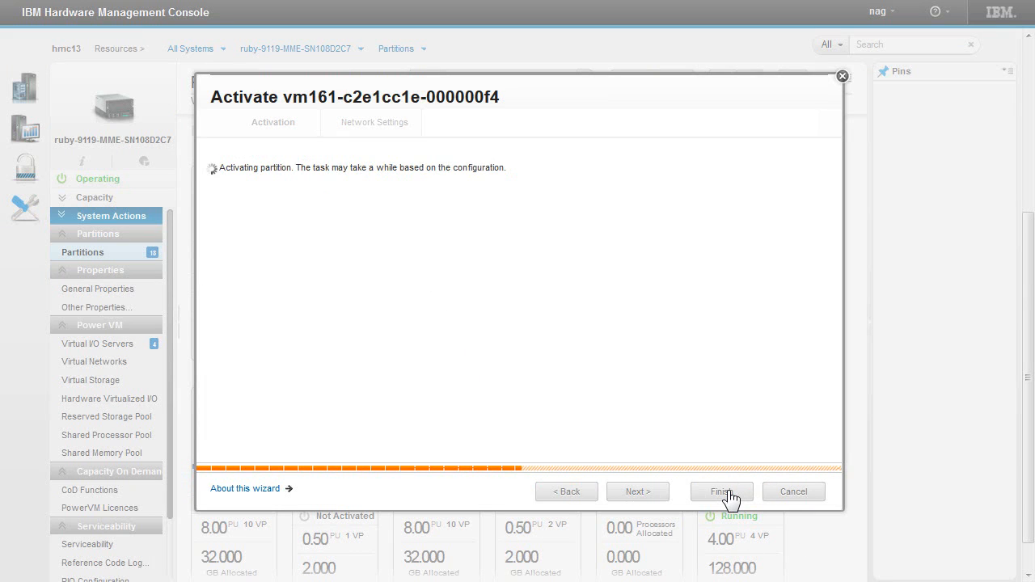
click(720, 491)
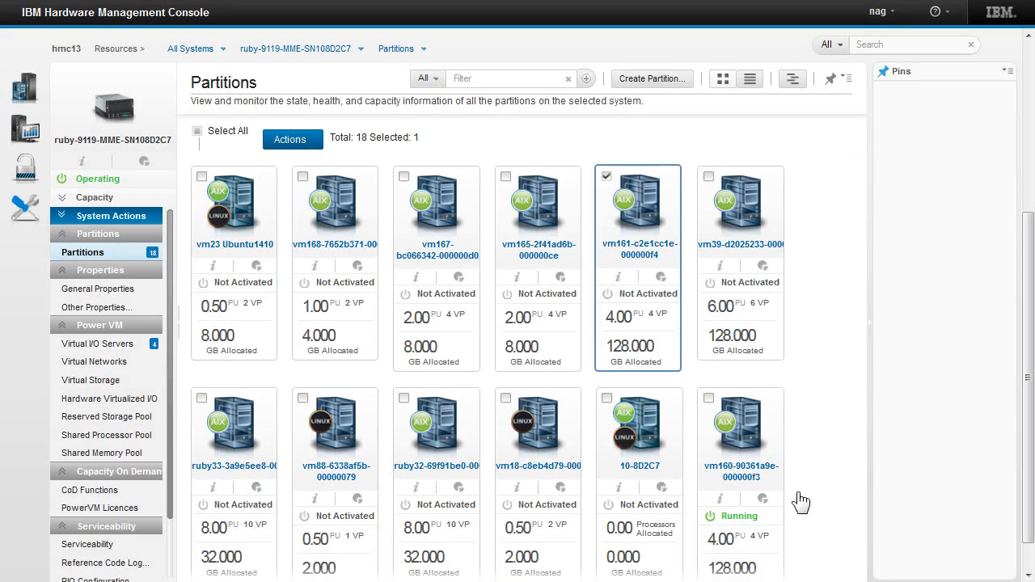
mouse_move(819, 471)
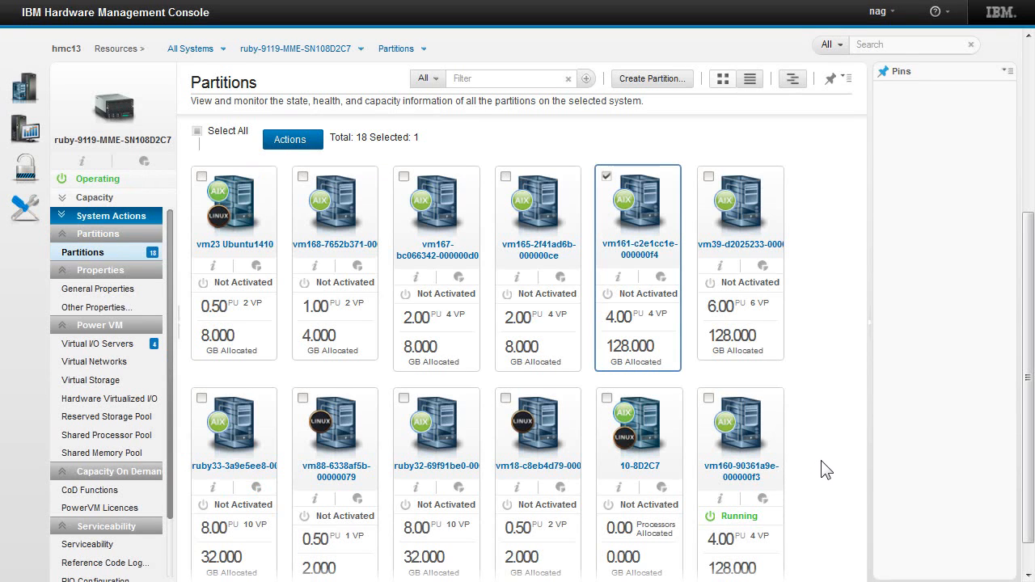
mouse_move(773, 492)
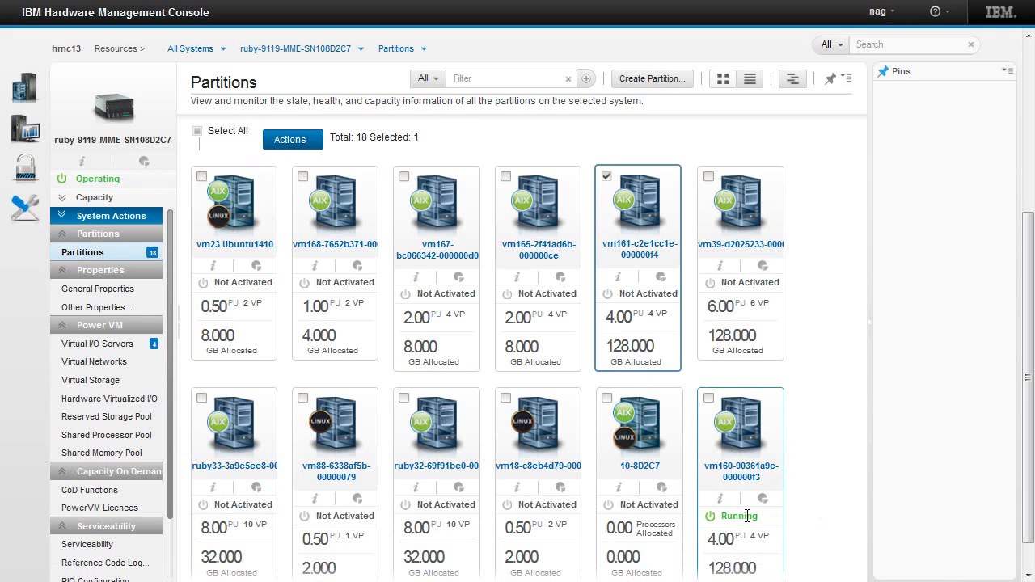
mouse_move(743, 271)
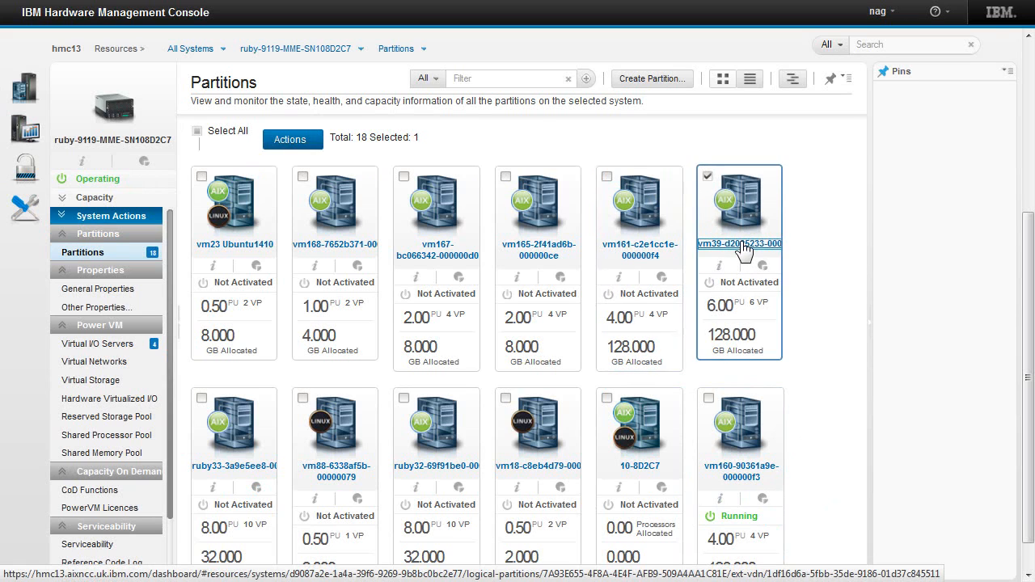
click(738, 243)
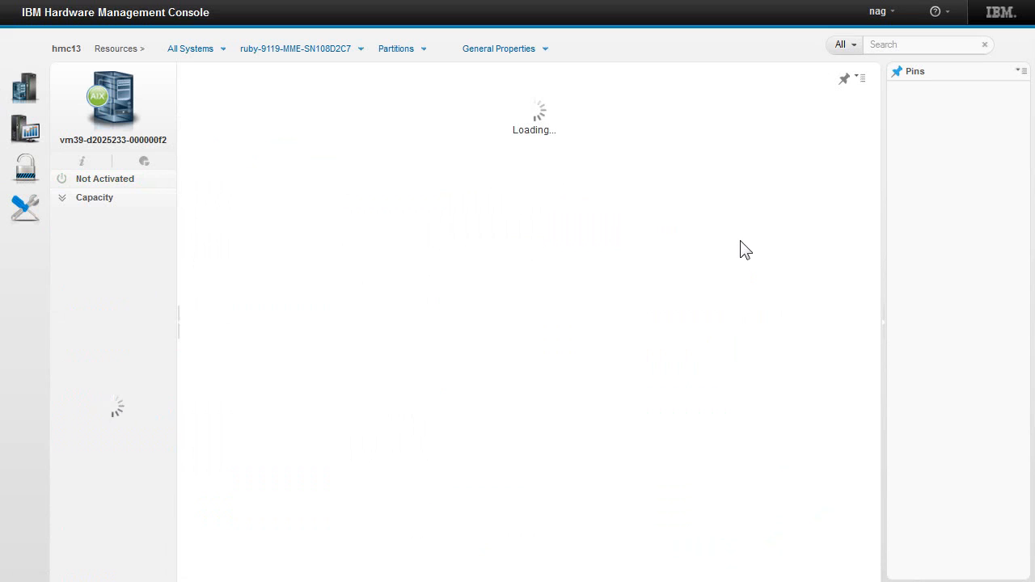
click(112, 101)
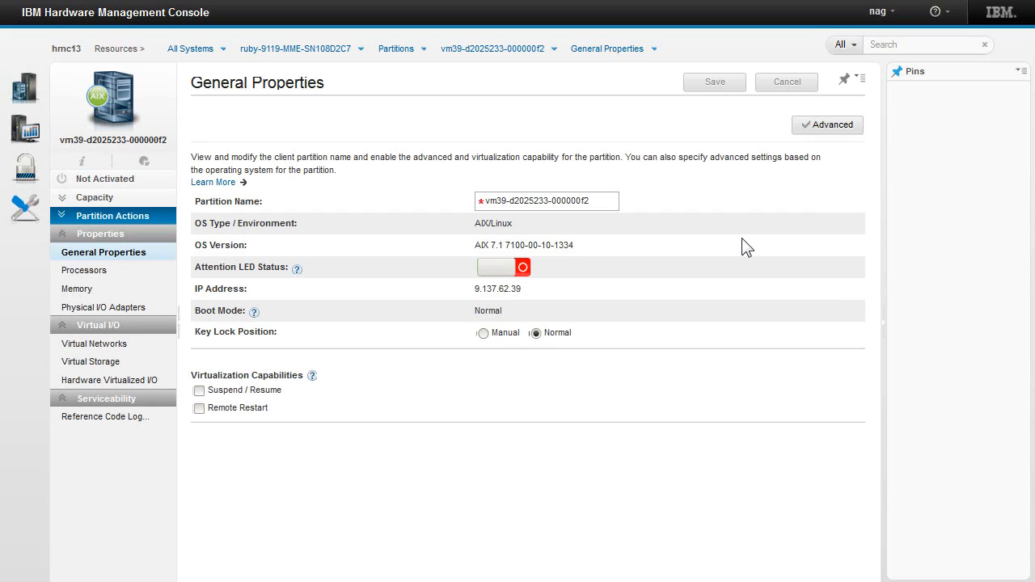
mouse_move(736, 241)
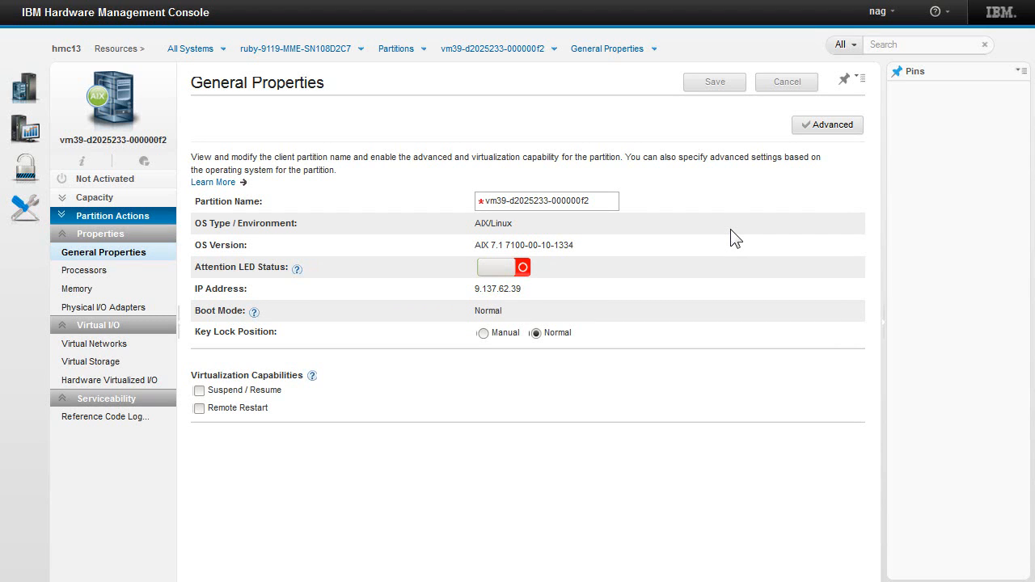
mouse_move(481, 372)
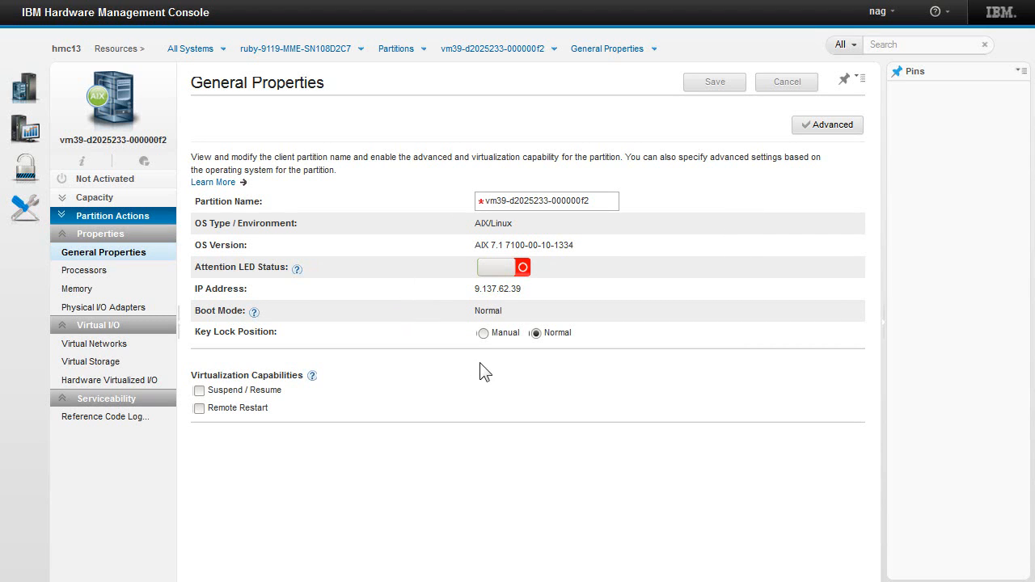
- Activate vm39 from Partition Actions > Operations with default options, then close the result
click(111, 215)
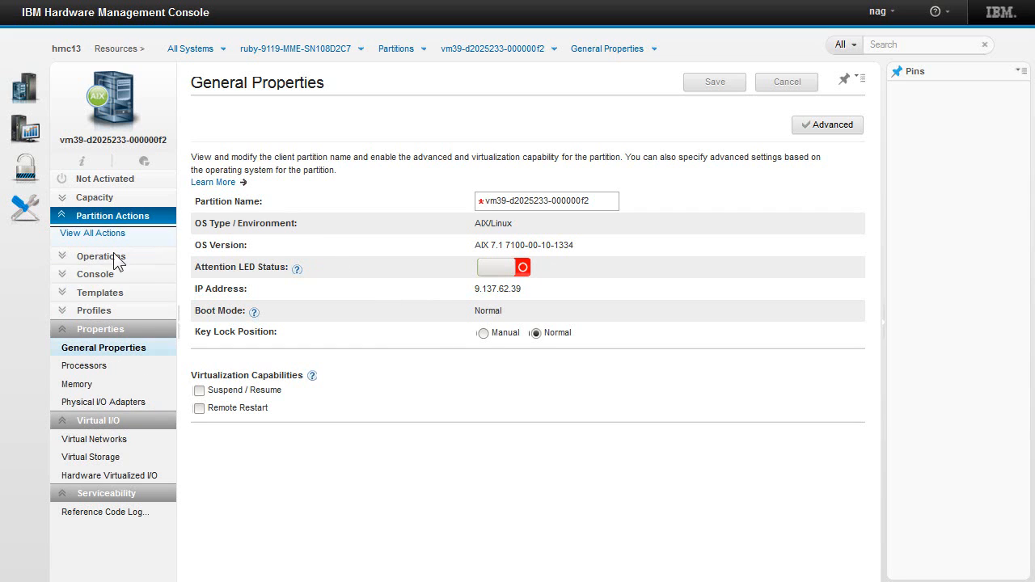
click(99, 256)
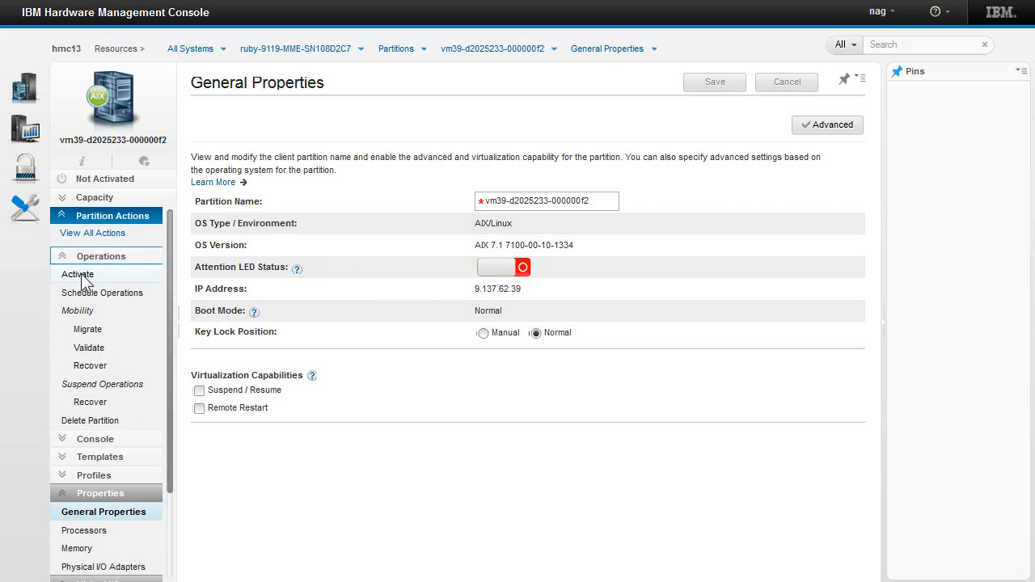
click(77, 274)
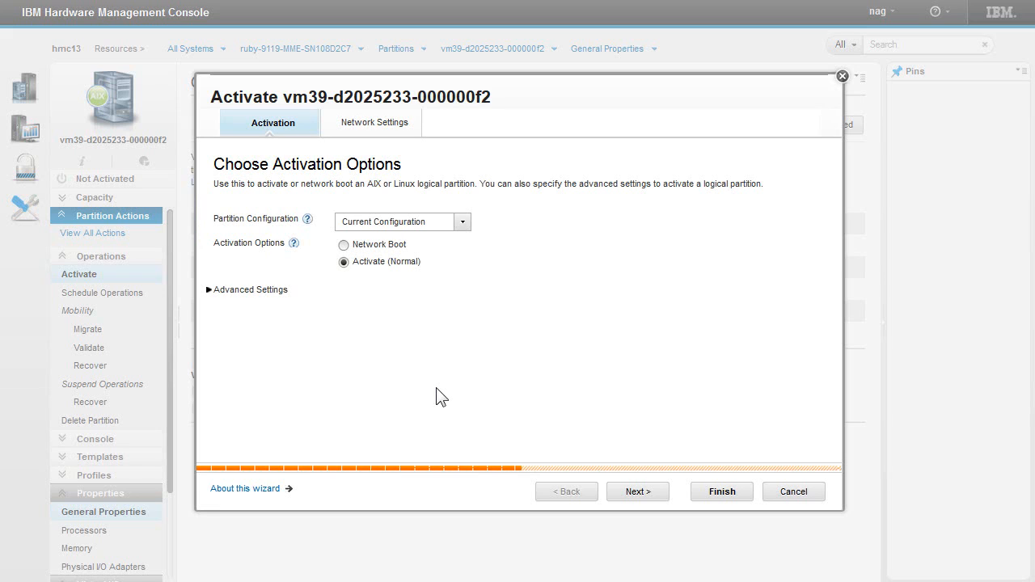
mouse_move(298, 312)
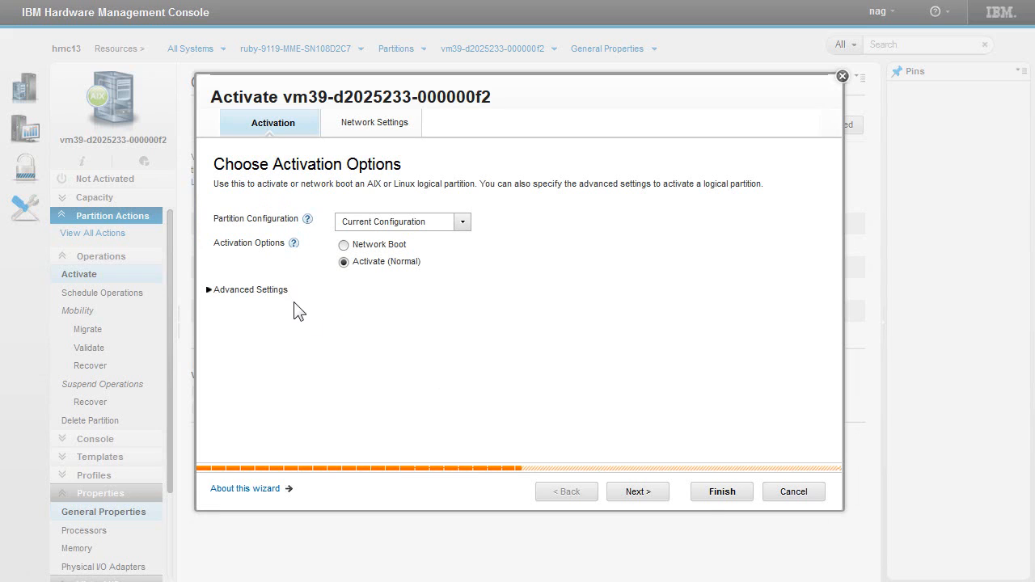
click(722, 492)
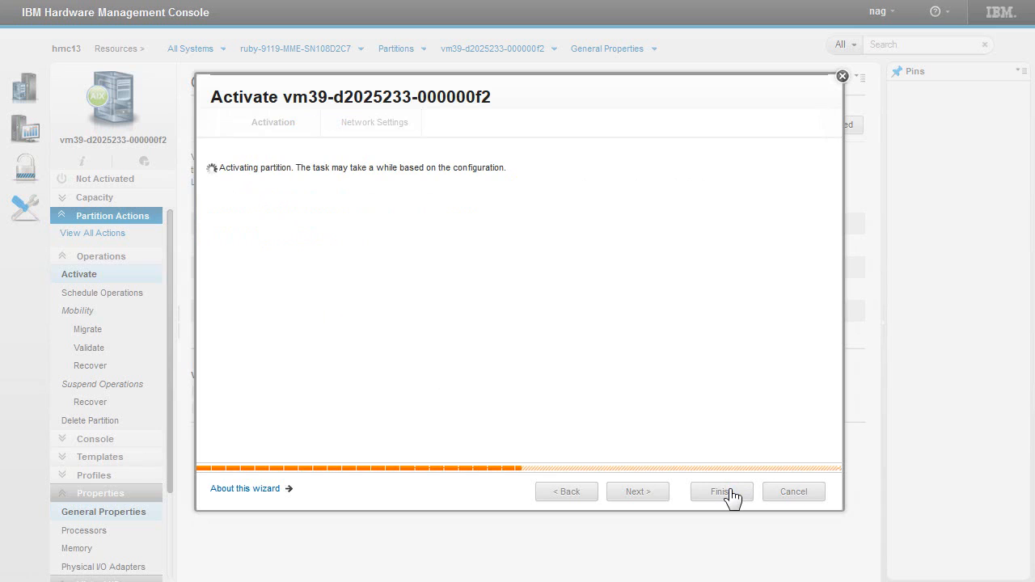
click(721, 491)
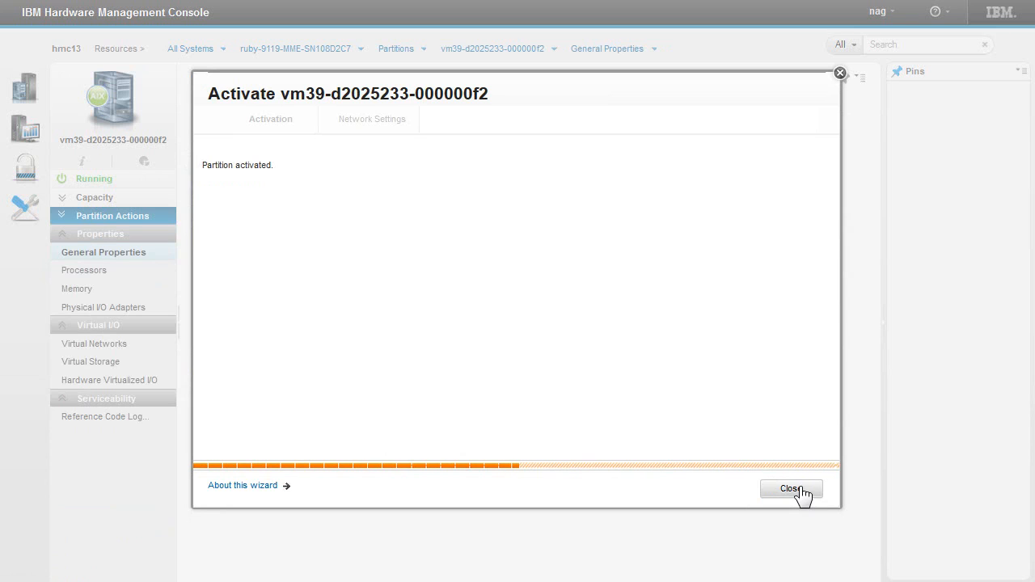
mouse_move(799, 518)
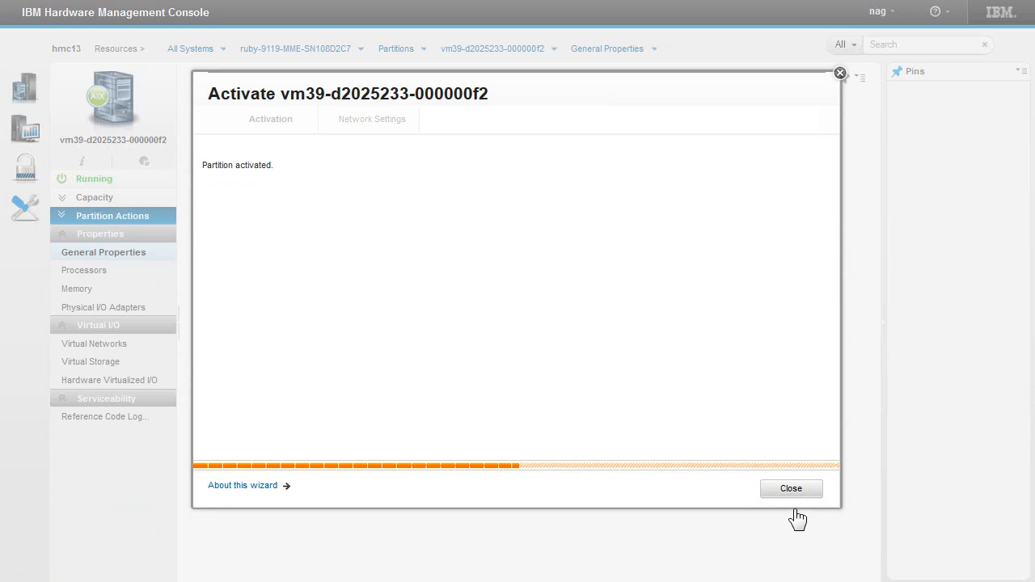
click(790, 489)
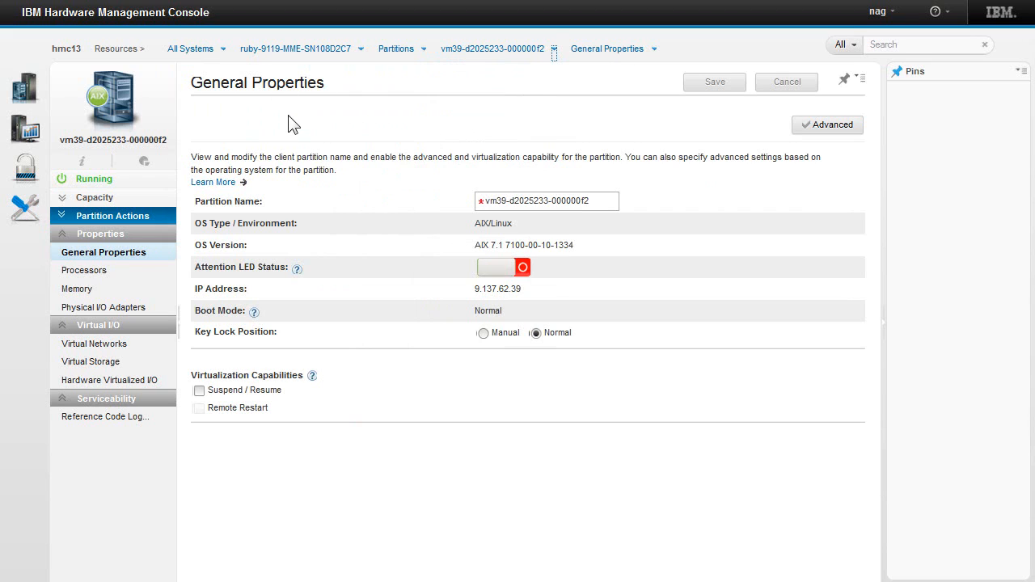
- Go back to the Partitions grid via the breadcrumb
click(396, 49)
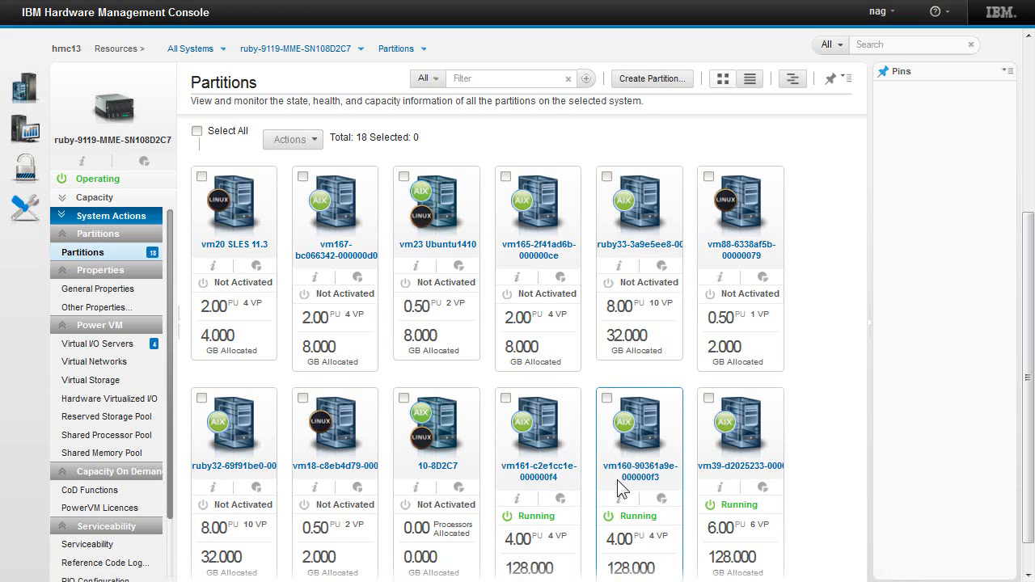
mouse_move(639, 471)
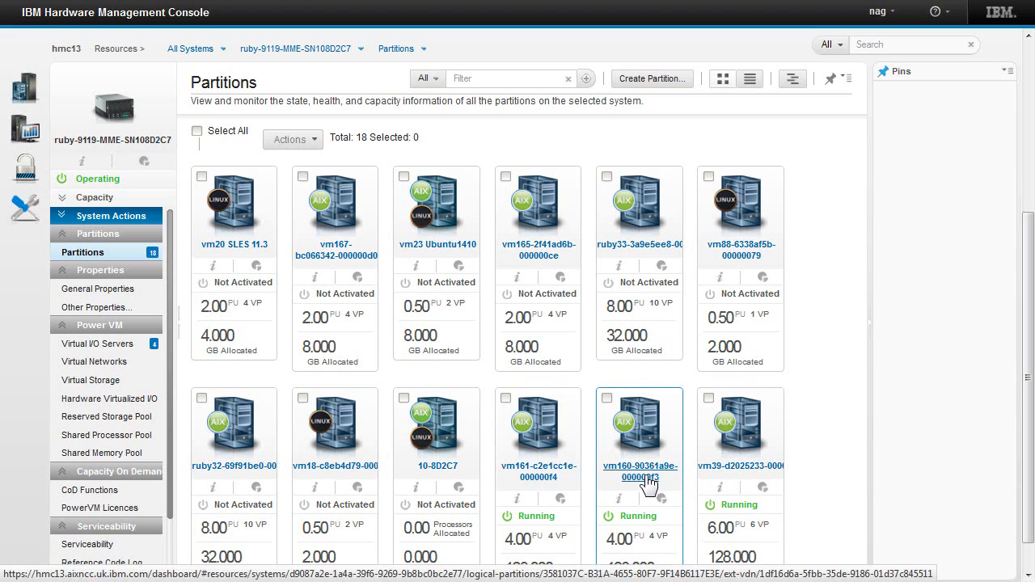